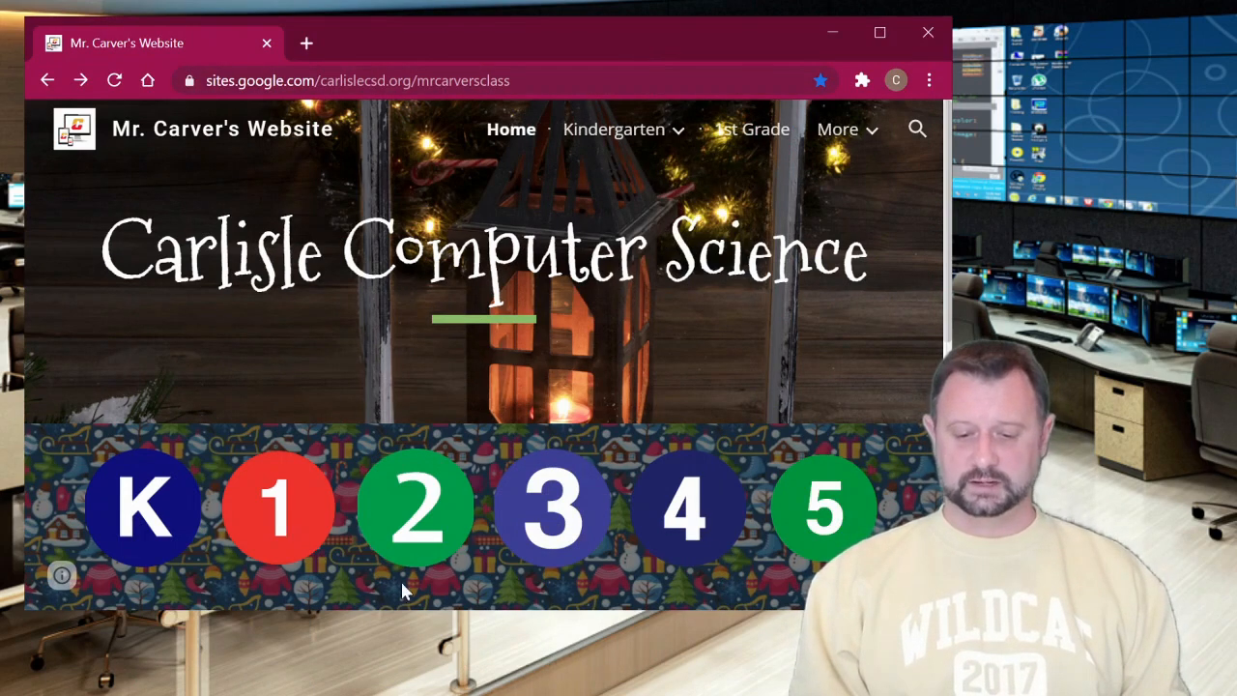
- Navigate from 2nd Grade to the Reno Weather page and bring up the Average High Temperatures table
click(415, 506)
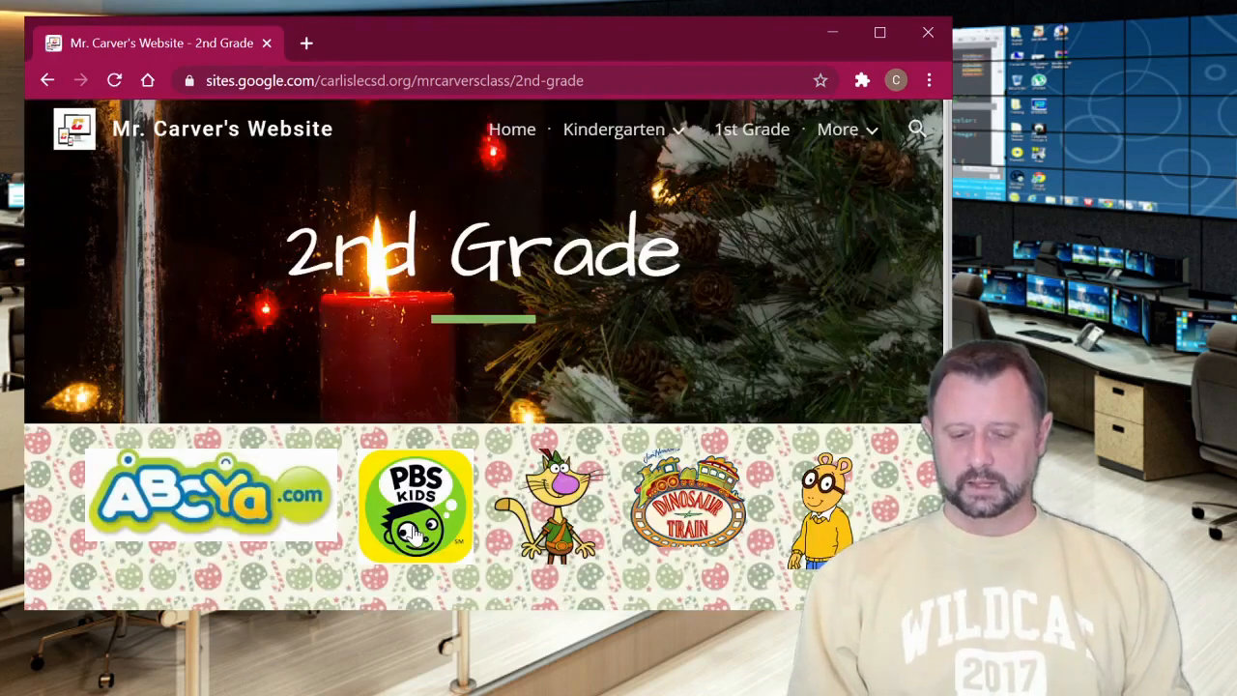
scroll(down, 3)
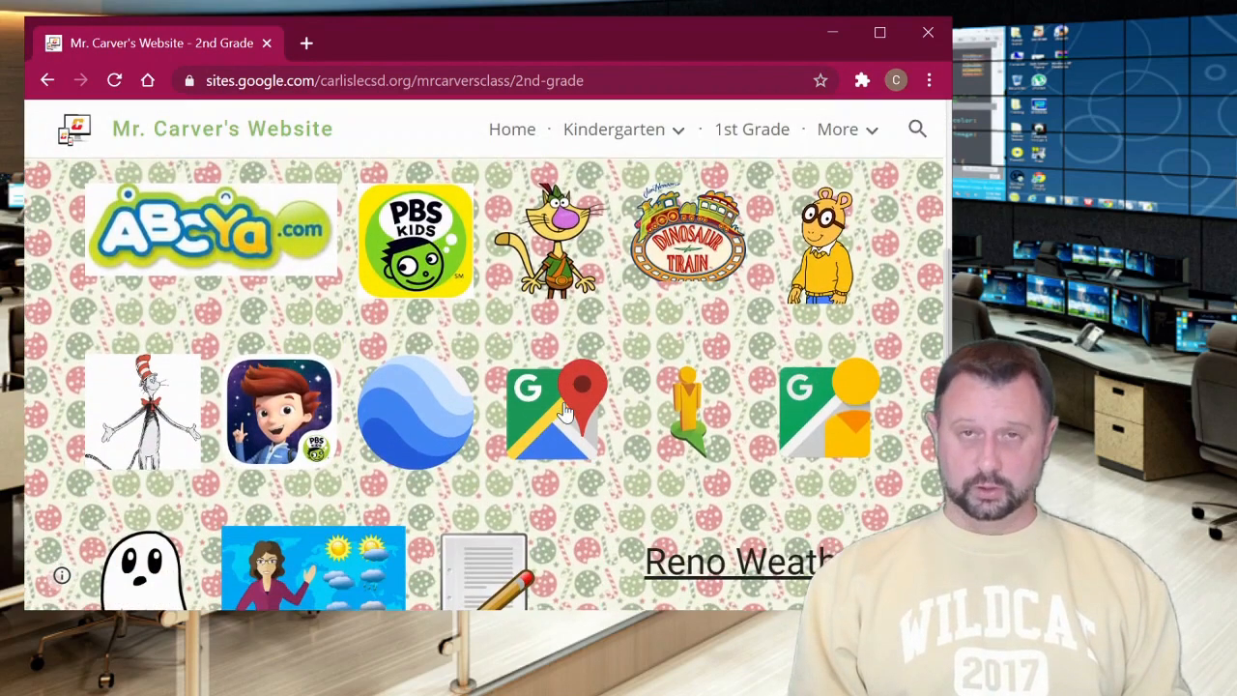
scroll(down, 3)
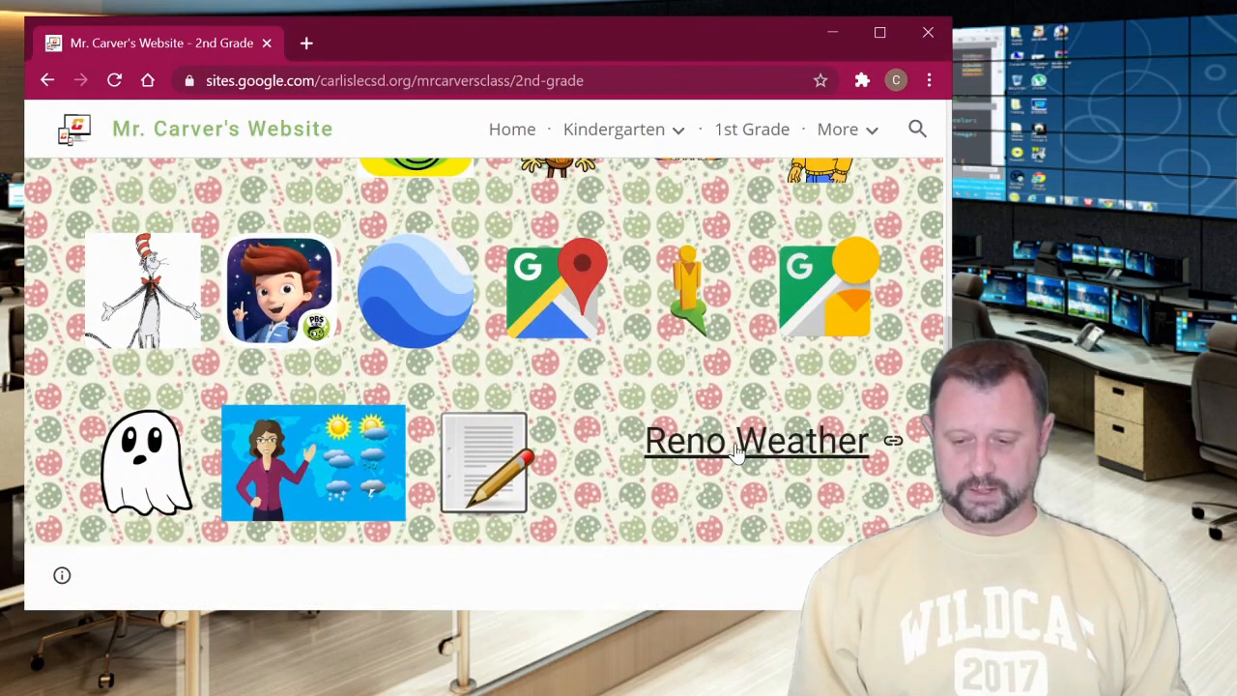
click(756, 441)
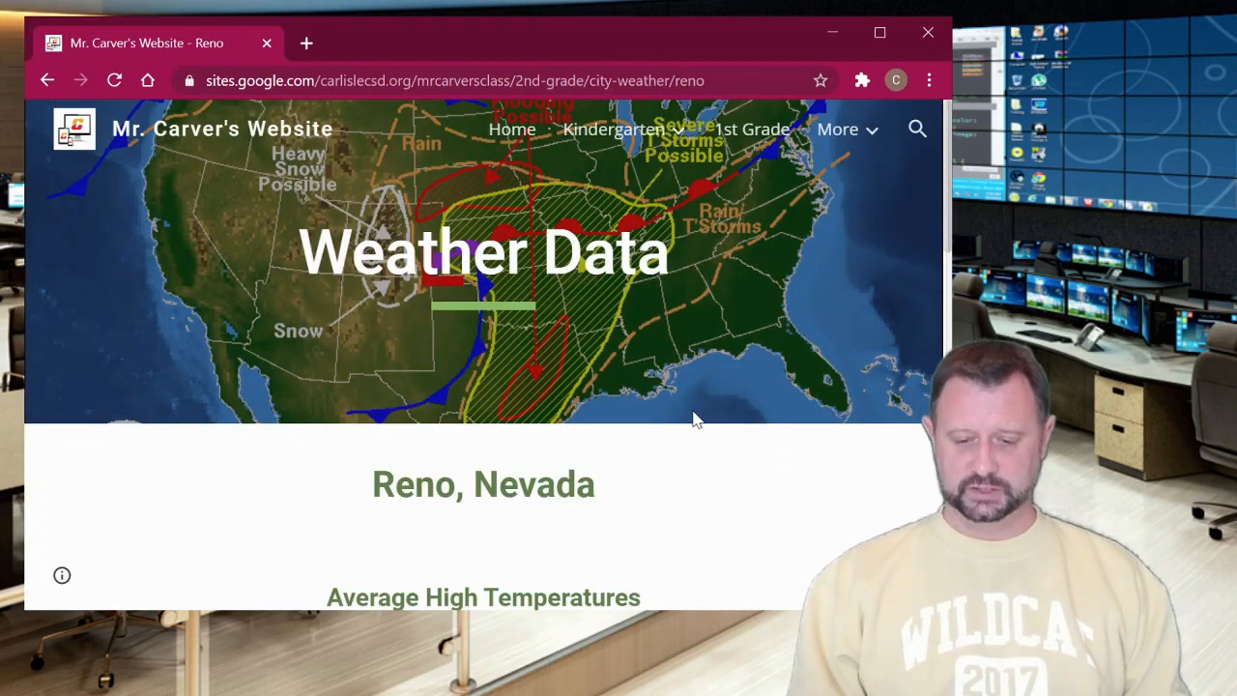
scroll(down, 3)
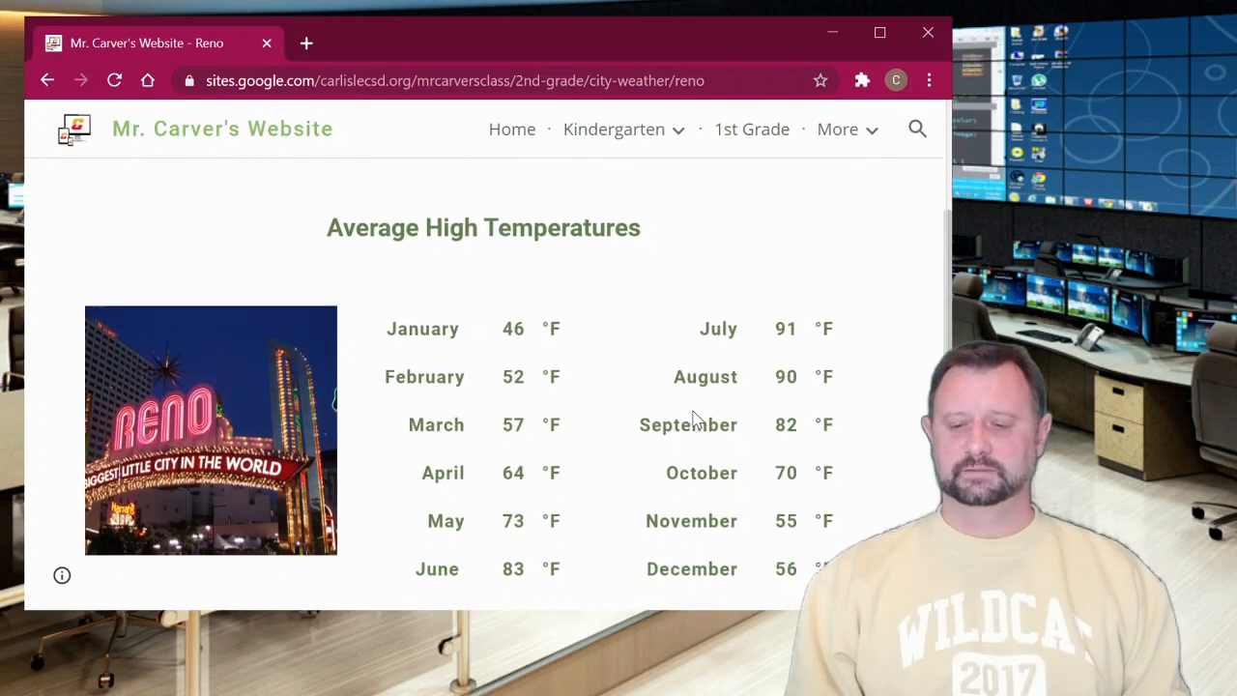
scroll(down, 3)
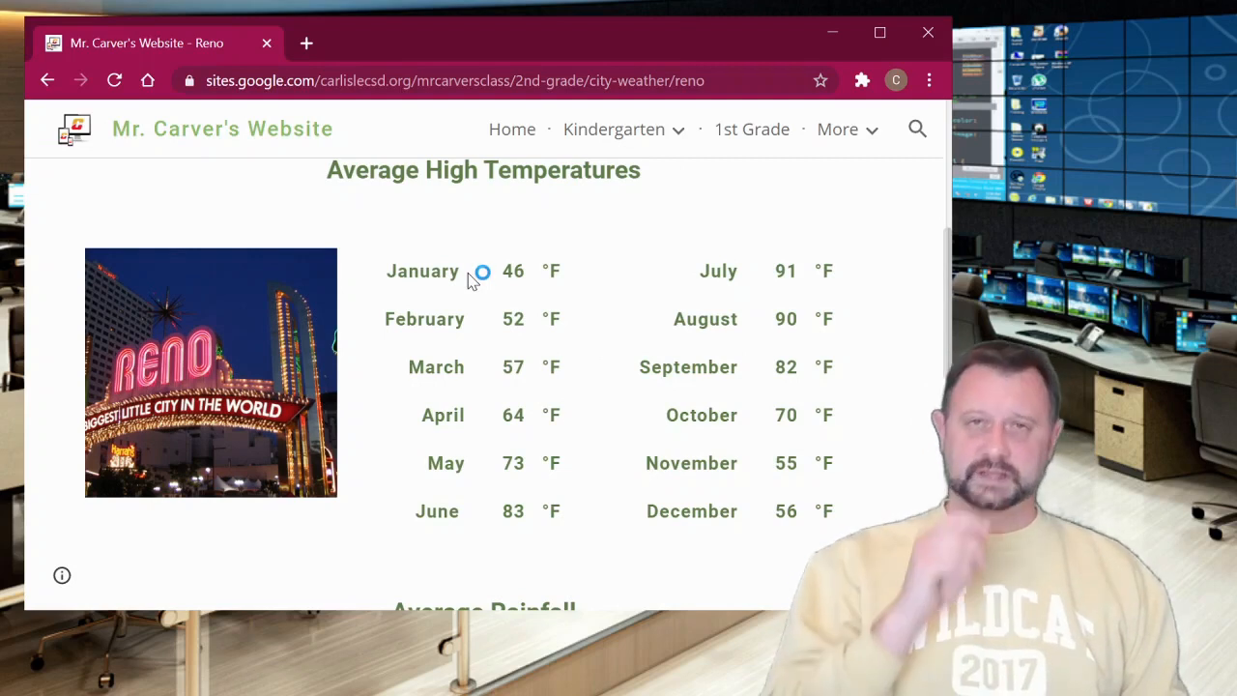
mouse_move(474, 274)
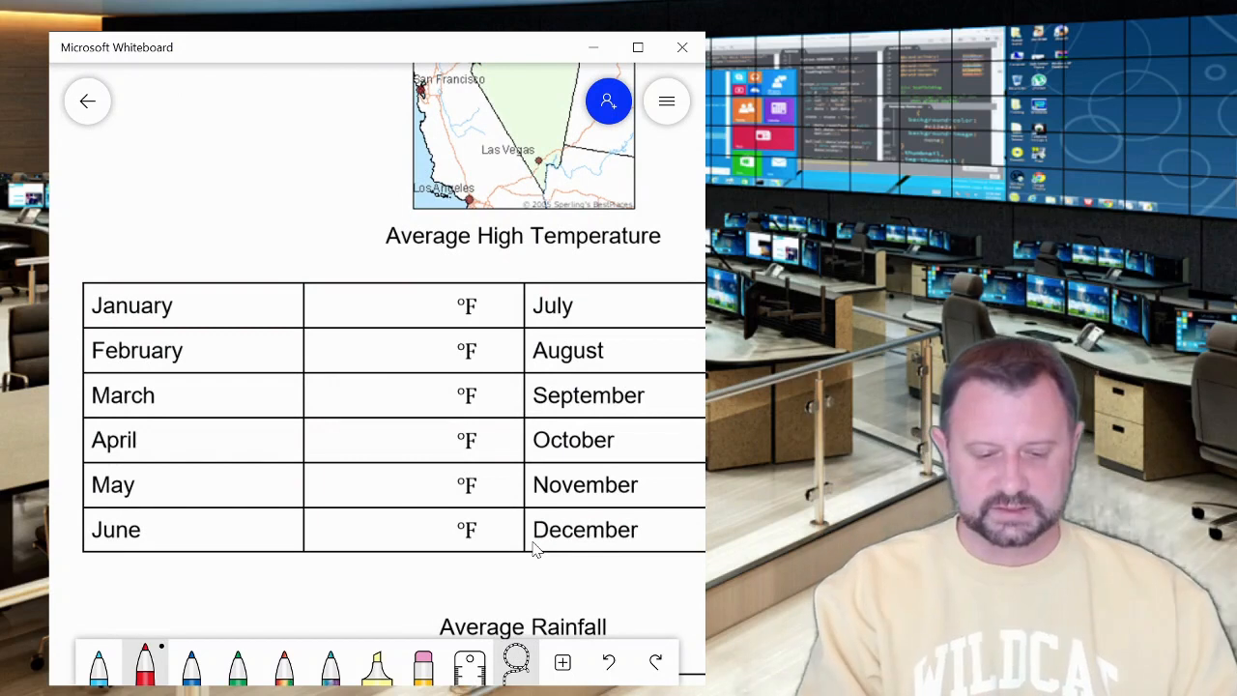
- Write January 46 and March 57 in red pen in the high-temperature table
drag(358, 319, 383, 290)
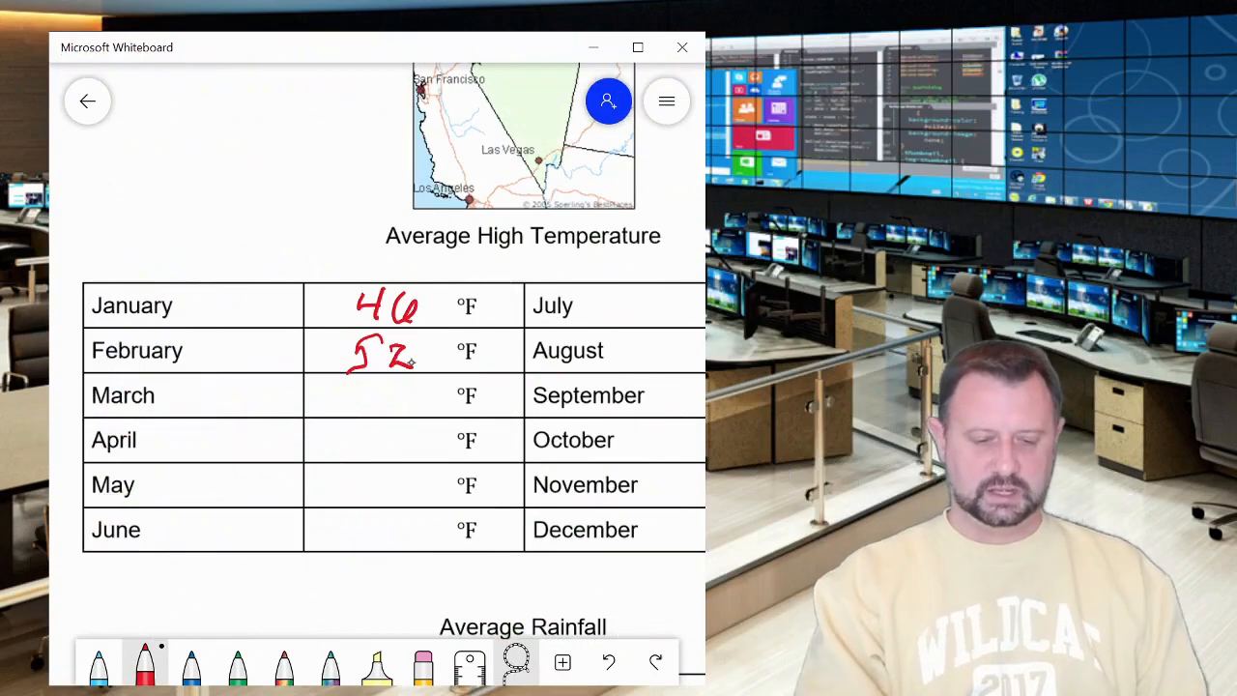
drag(348, 400, 402, 386)
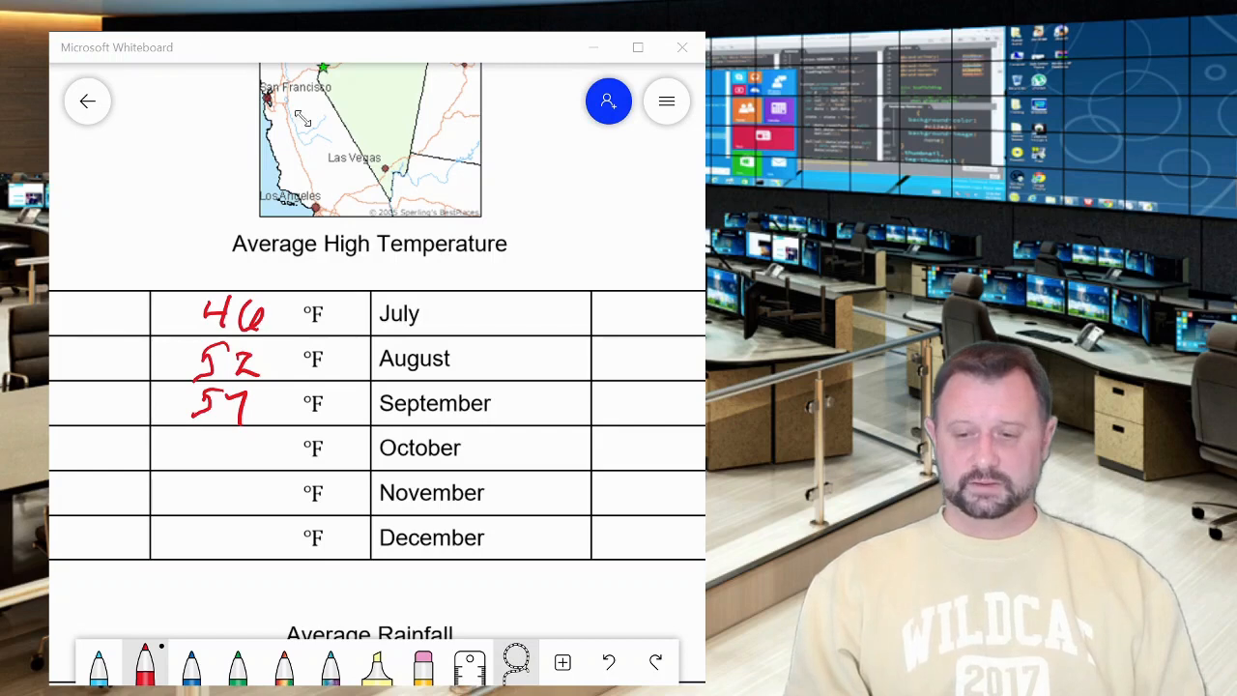
mouse_move(634, 87)
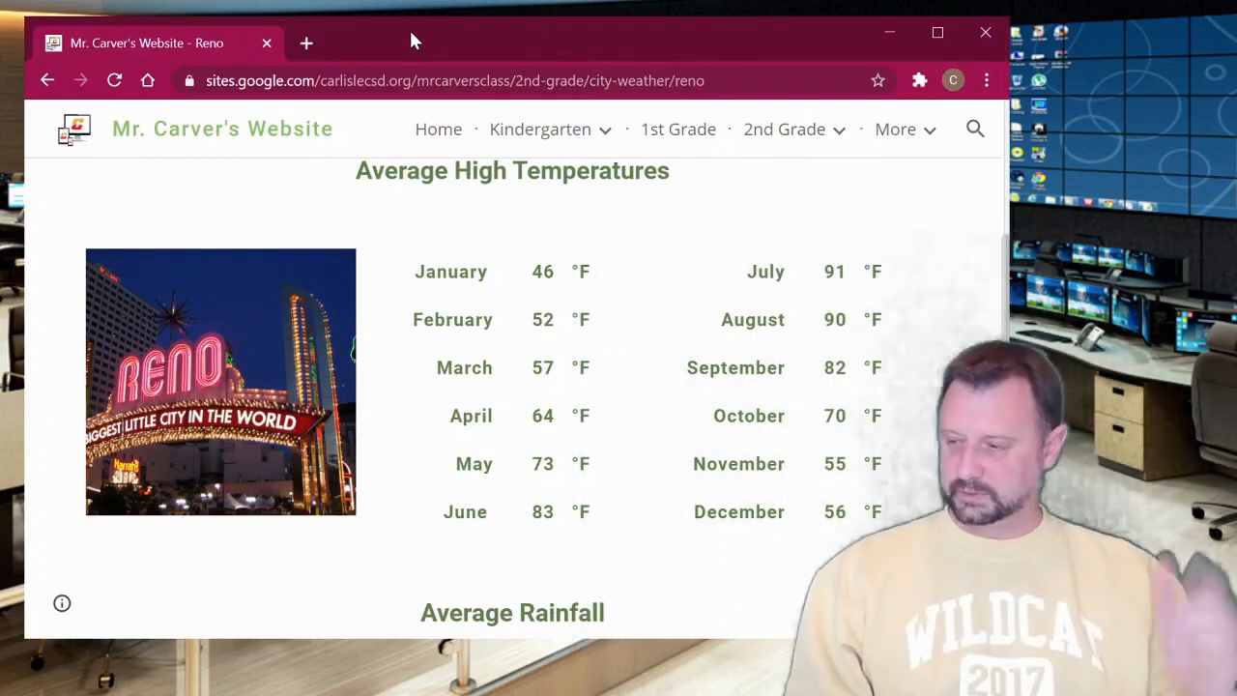
click(541, 128)
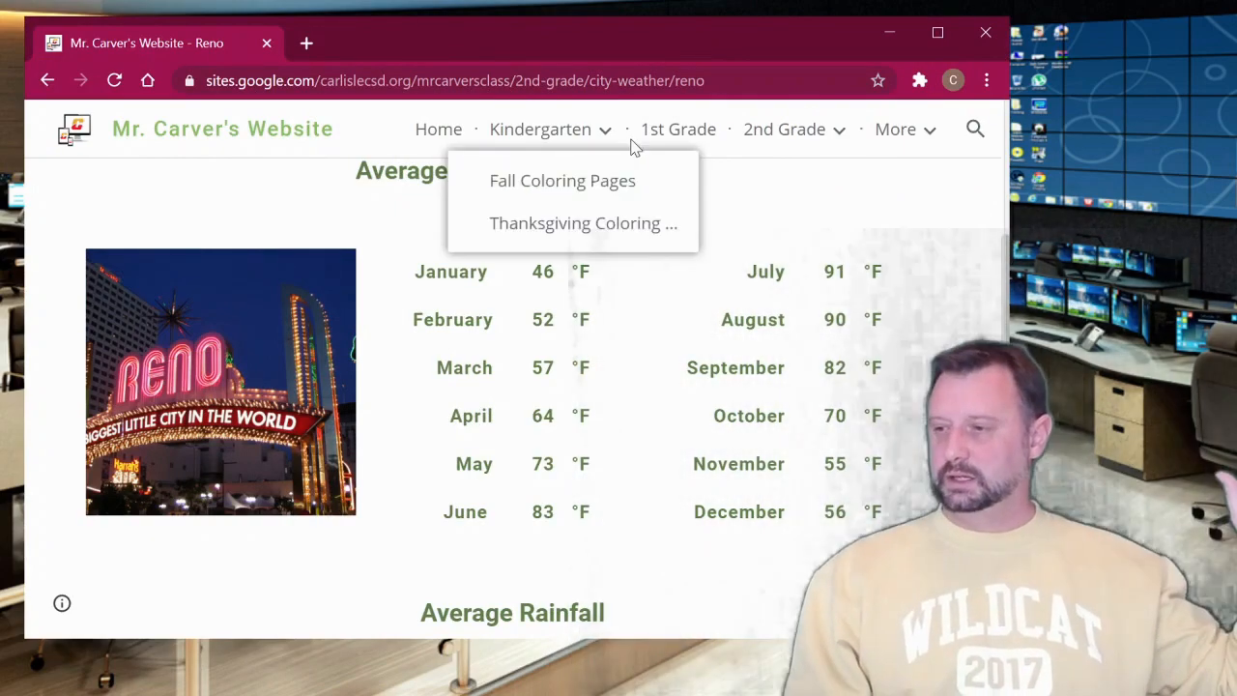
mouse_move(831, 299)
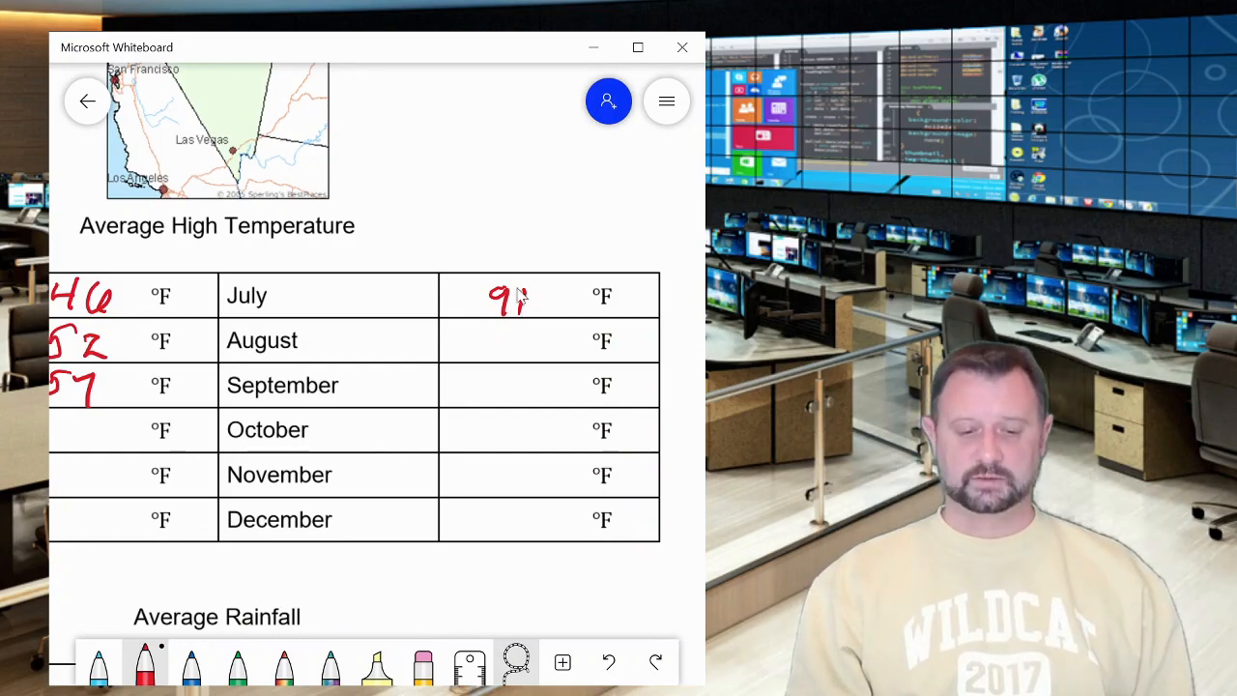
- Scroll the whiteboard to reach the July row for writing its high of 91
scroll(down, 3)
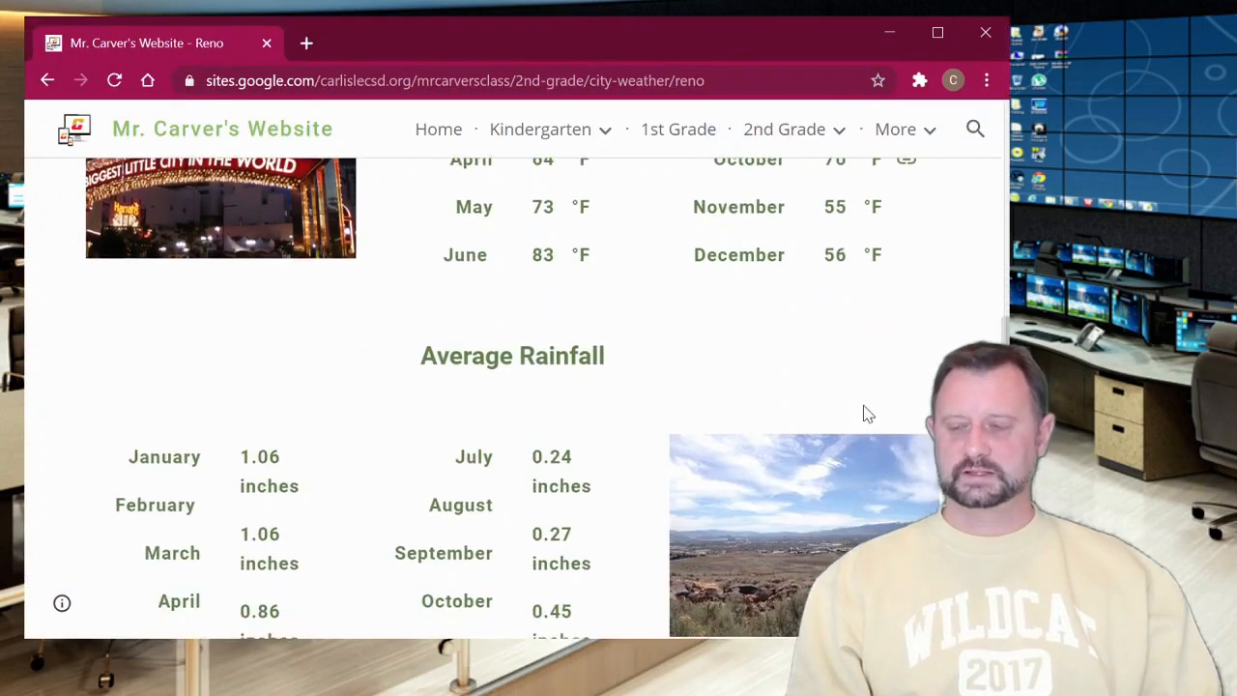
scroll(down, 3)
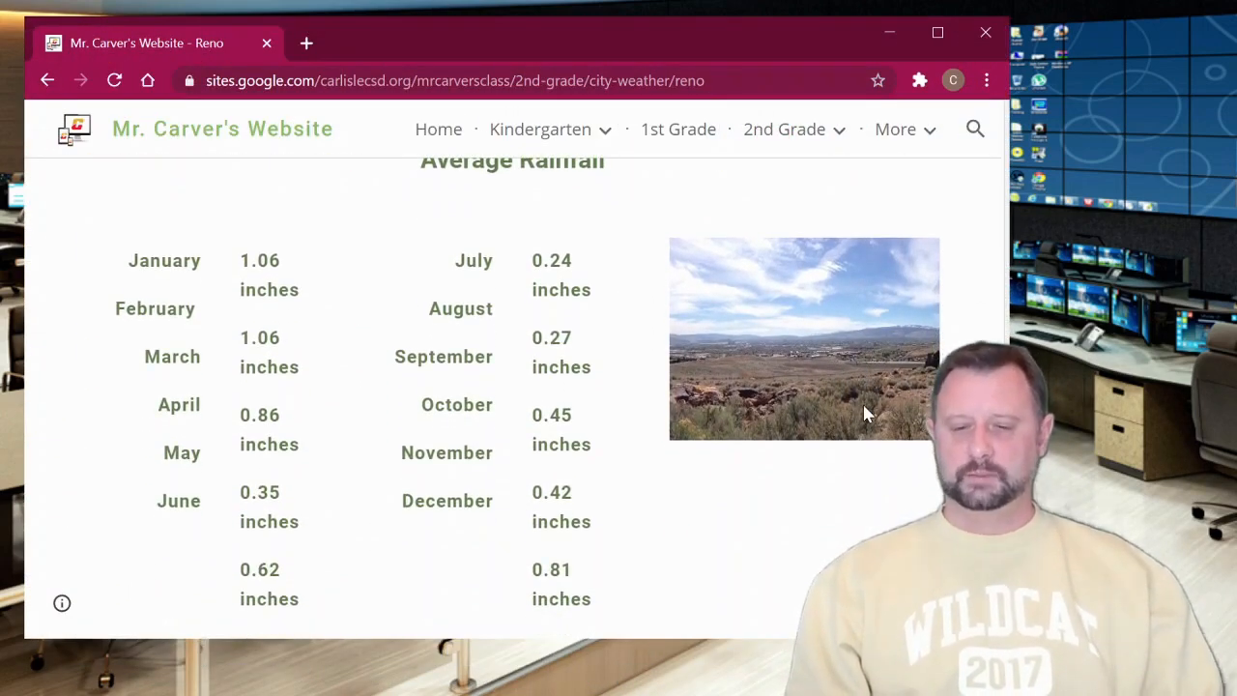
scroll(down, 3)
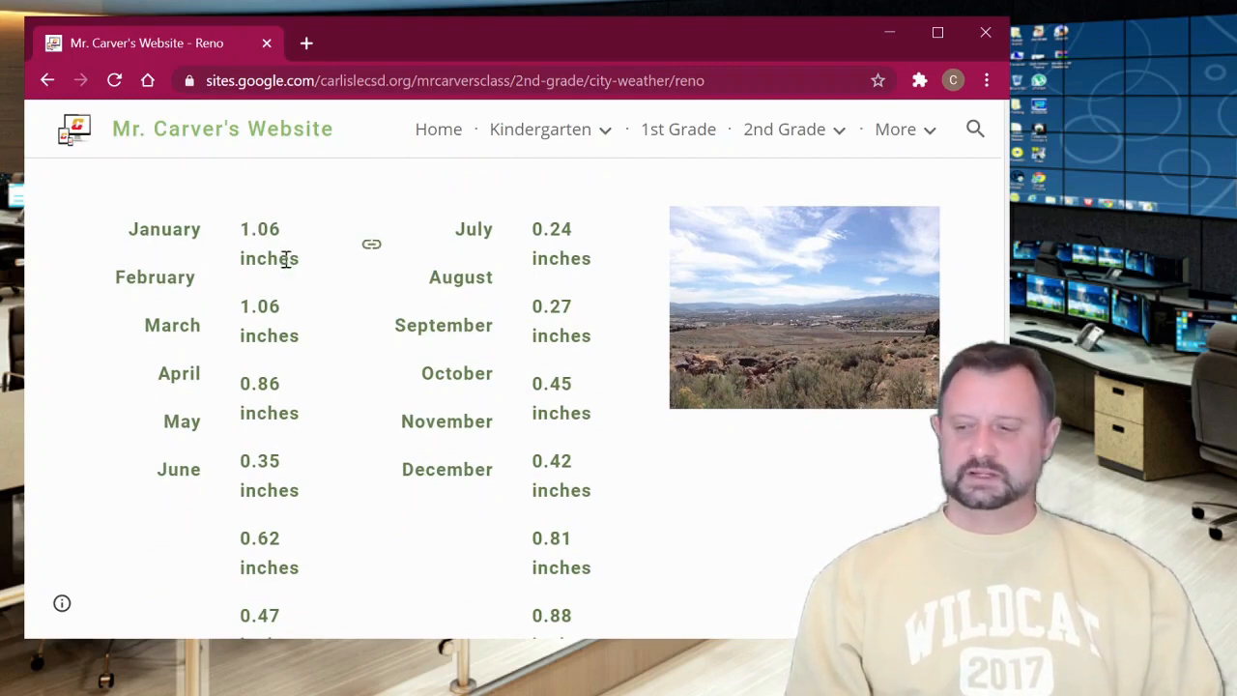
scroll(up, 3)
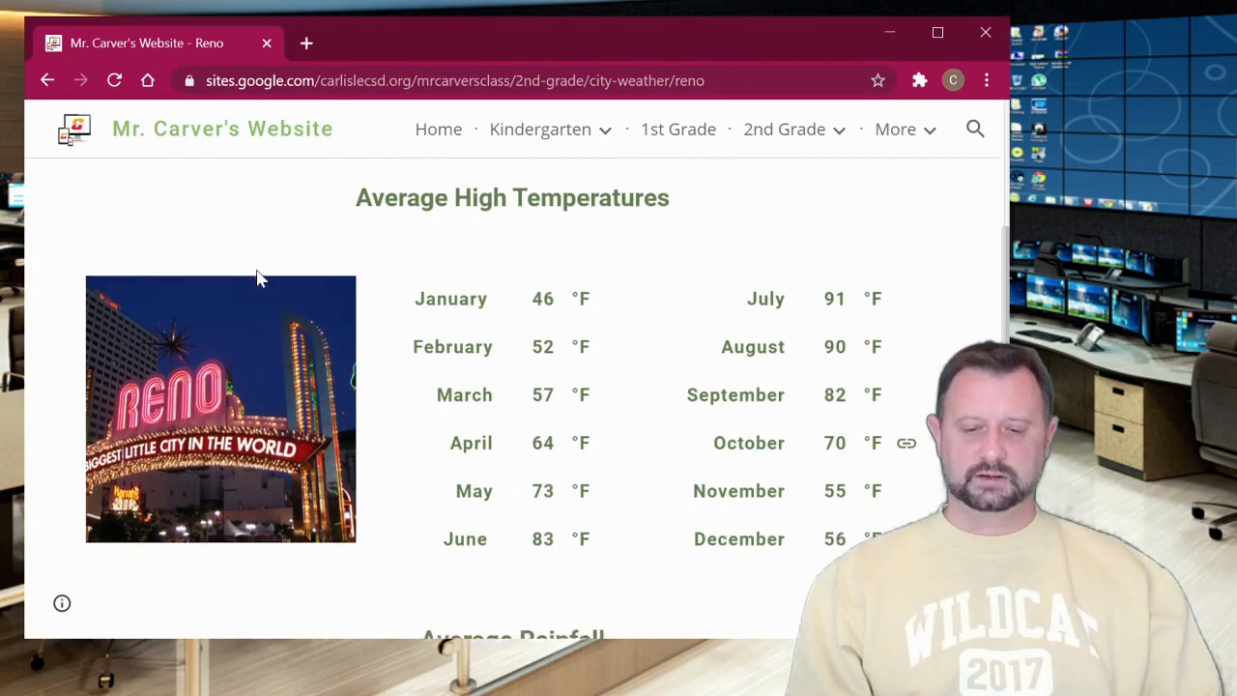
scroll(down, 3)
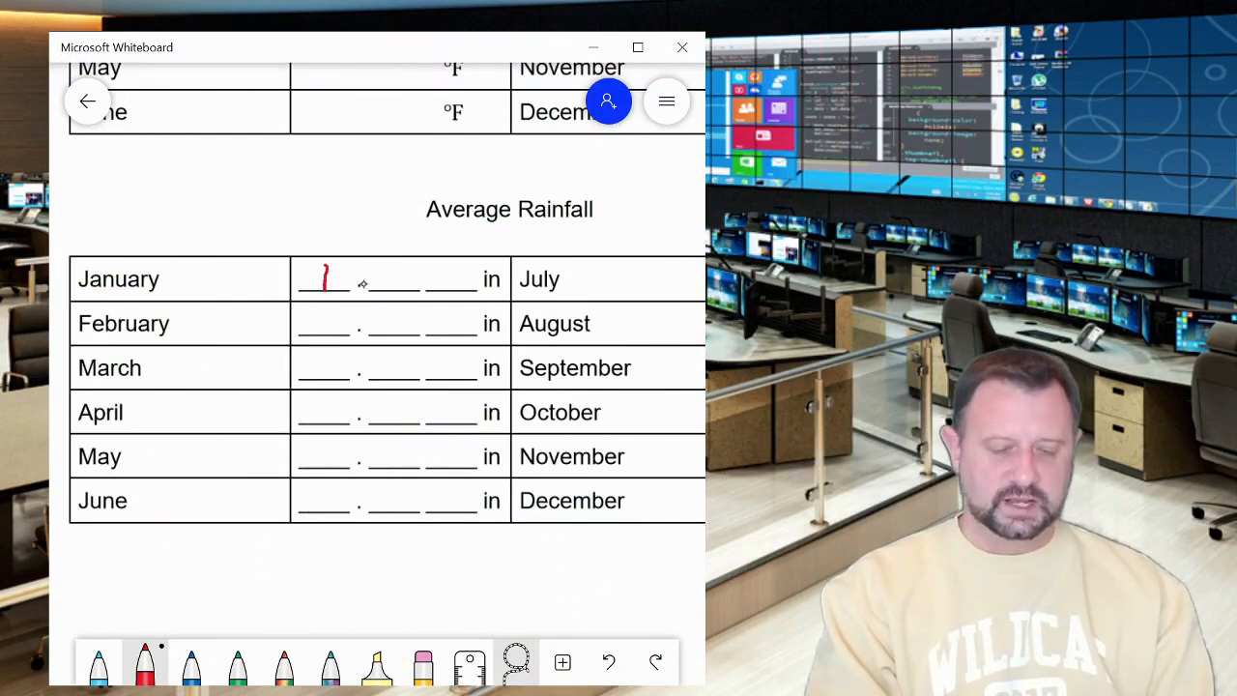
- Write January's rainfall 1.06 in red pen and label its whole-number blank
drag(377, 280, 454, 280)
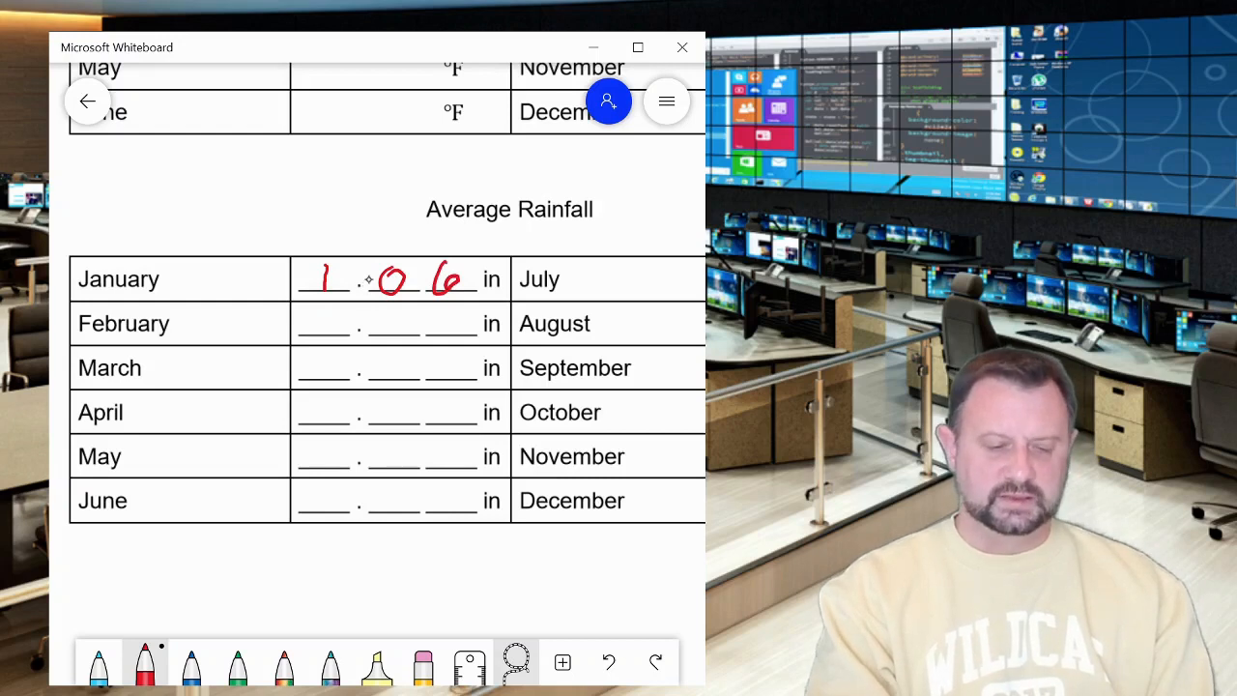
drag(280, 236, 338, 228)
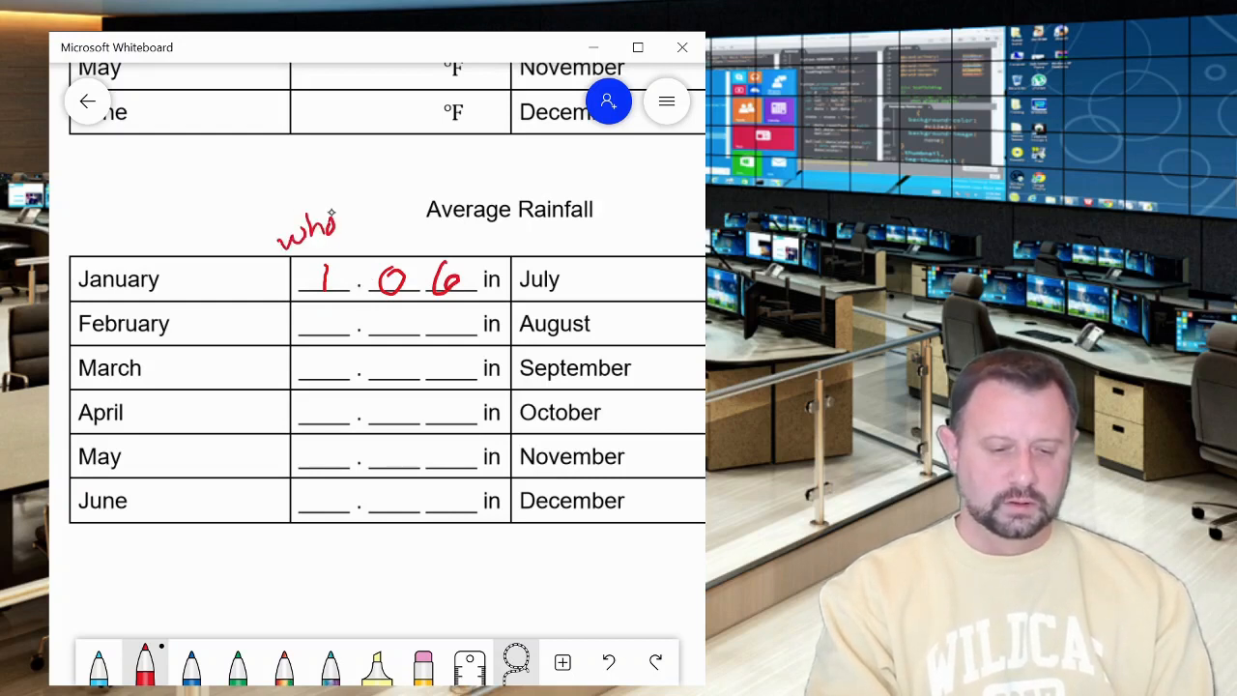
drag(328, 223, 363, 217)
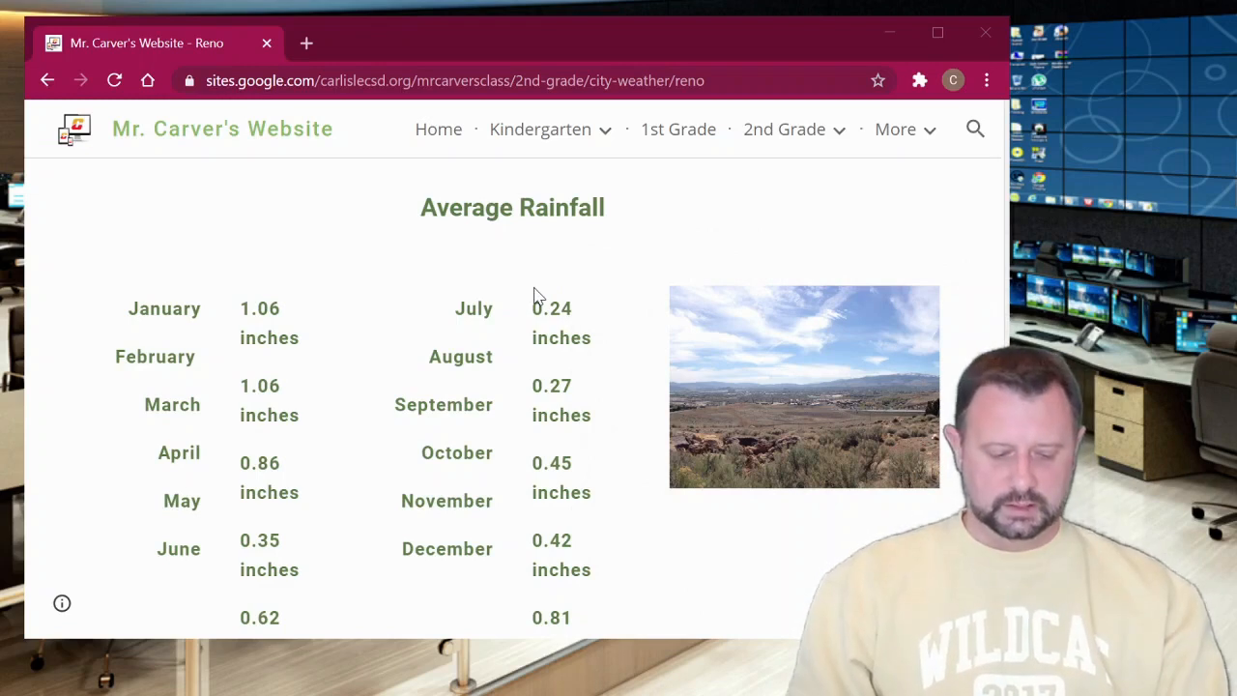
mouse_move(151, 305)
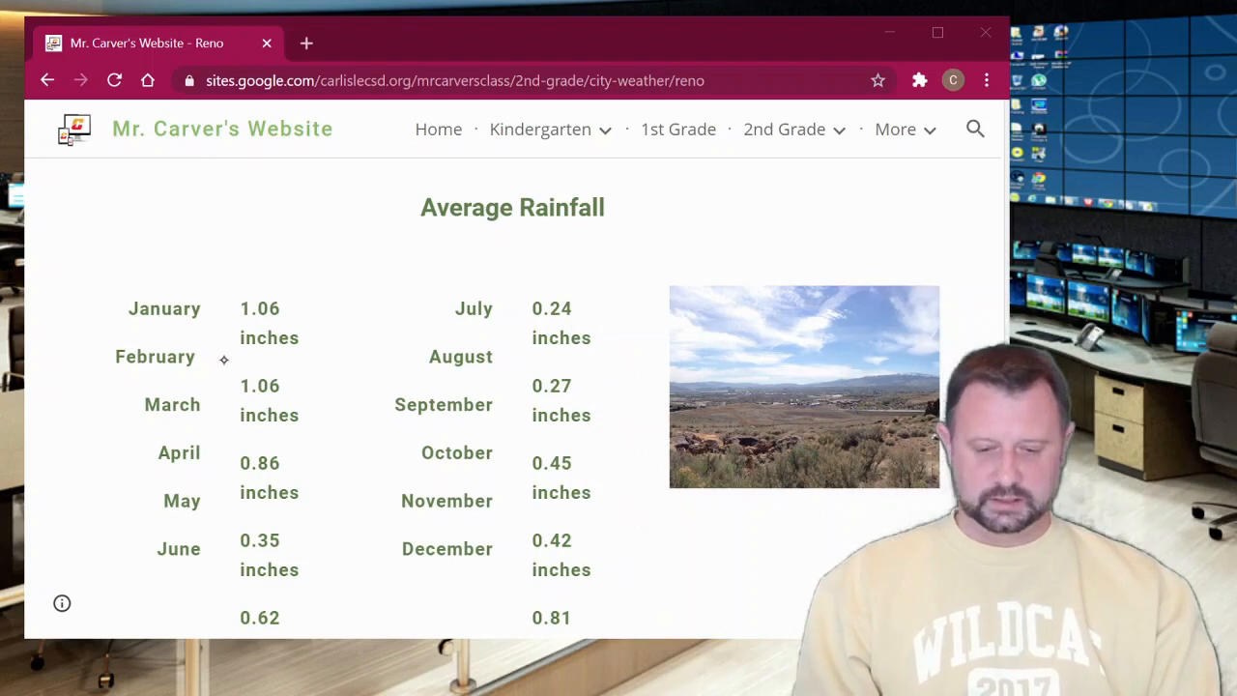
mouse_move(744, 336)
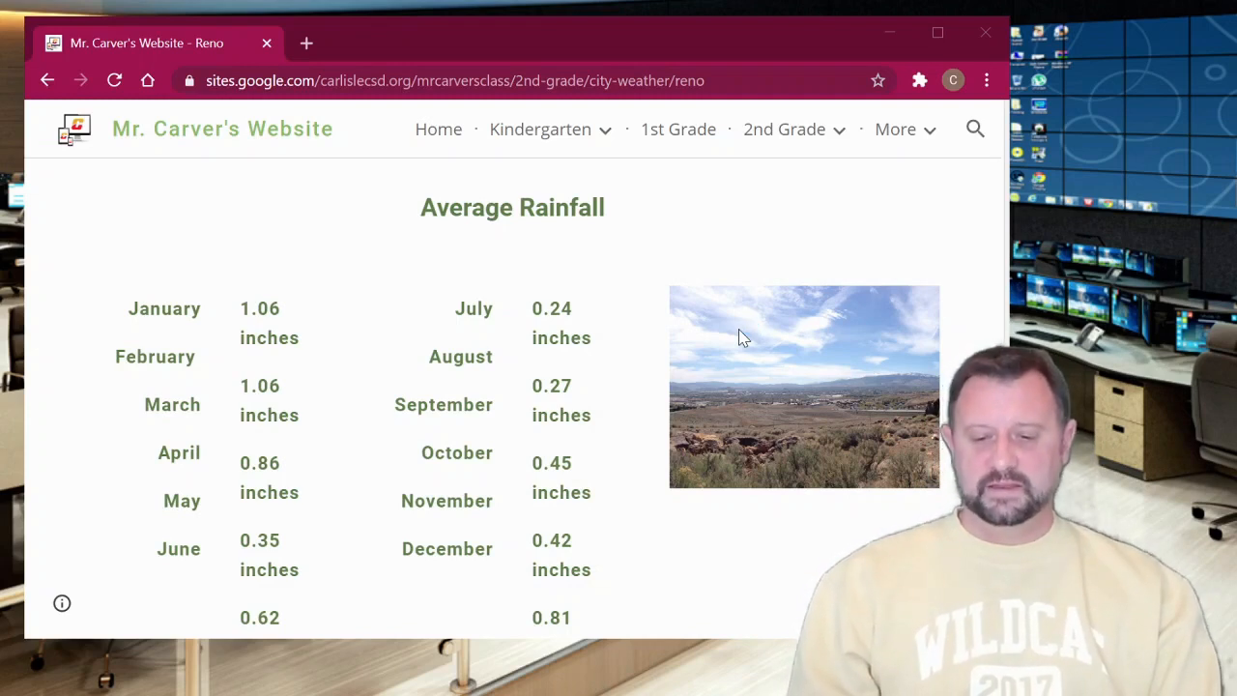
- Follow the 'Click here to graph the data!' link below the rainfall figures
scroll(down, 3)
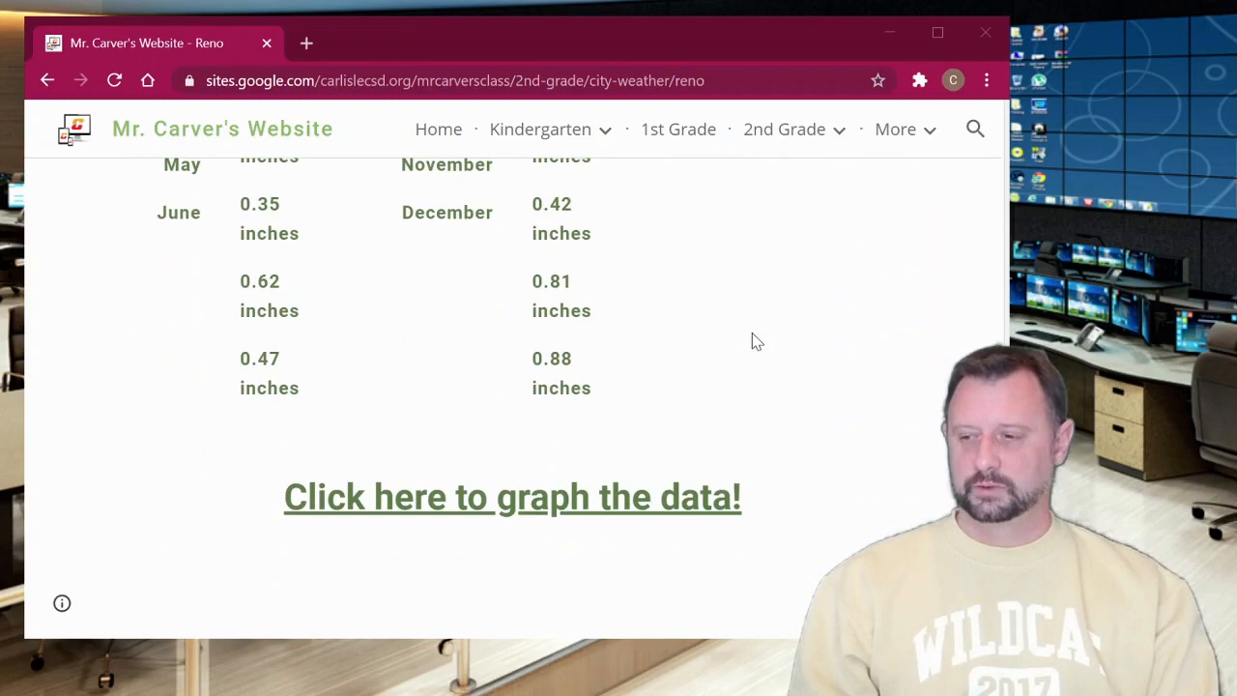
mouse_move(663, 510)
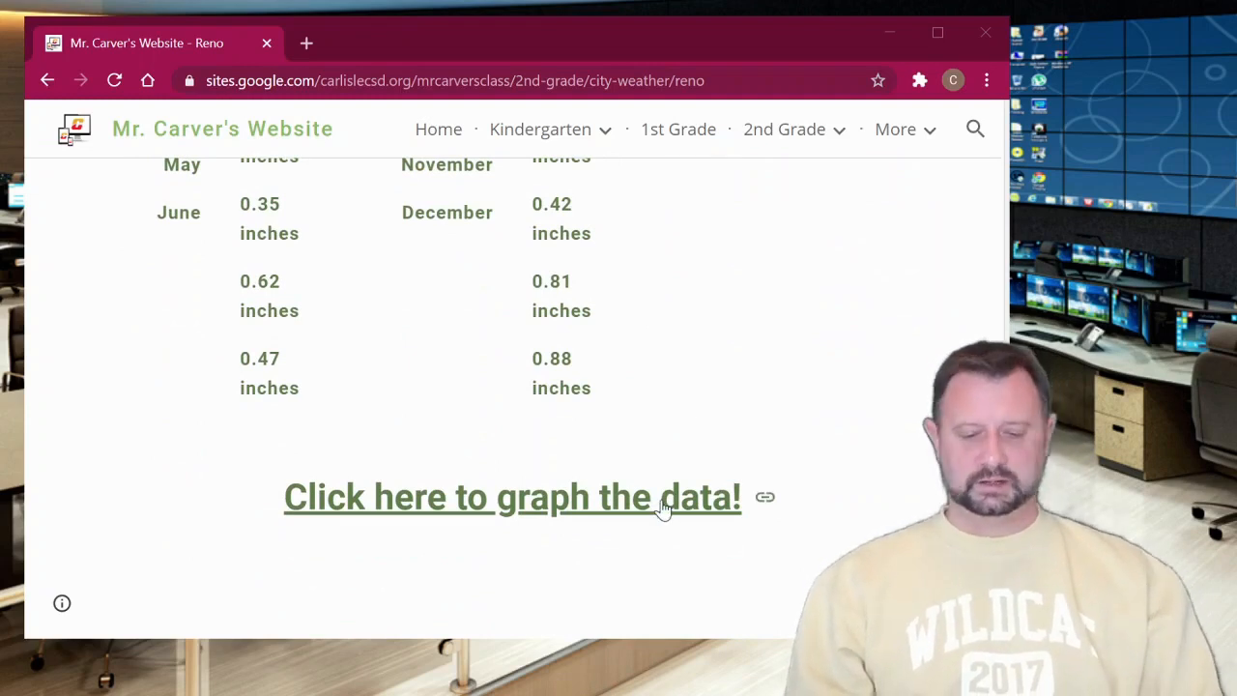
click(510, 497)
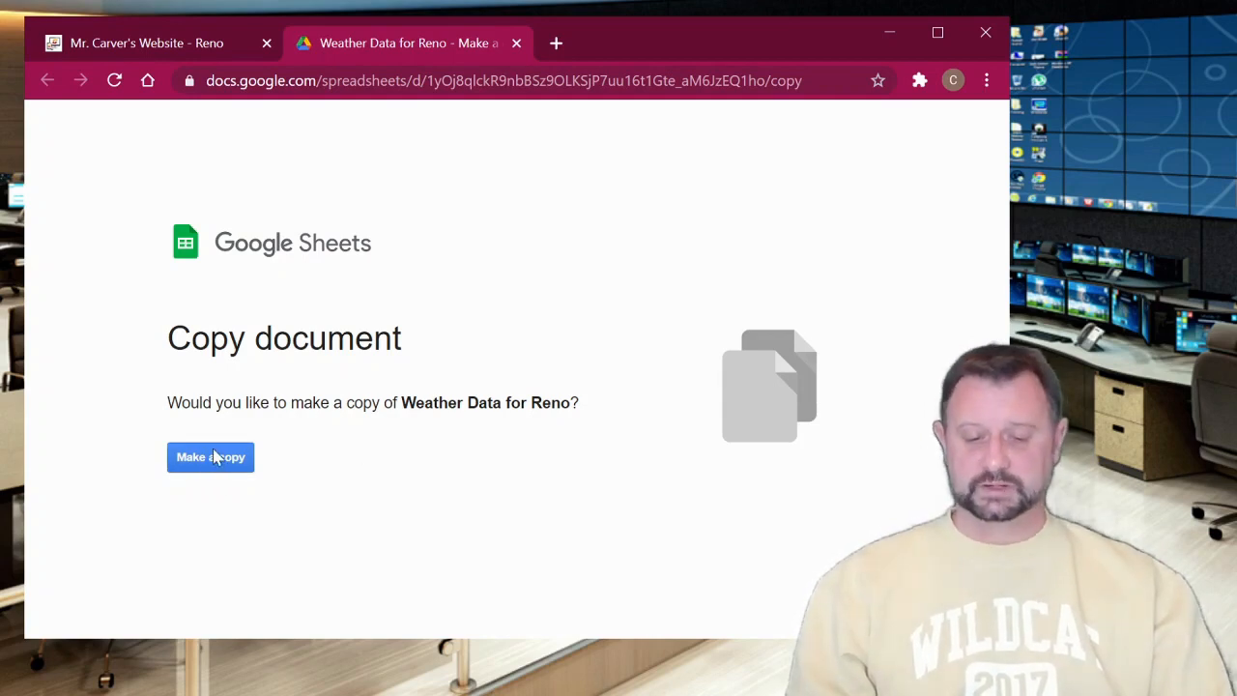
- Make a personal copy of the Weather Data for Reno spreadsheet
click(209, 456)
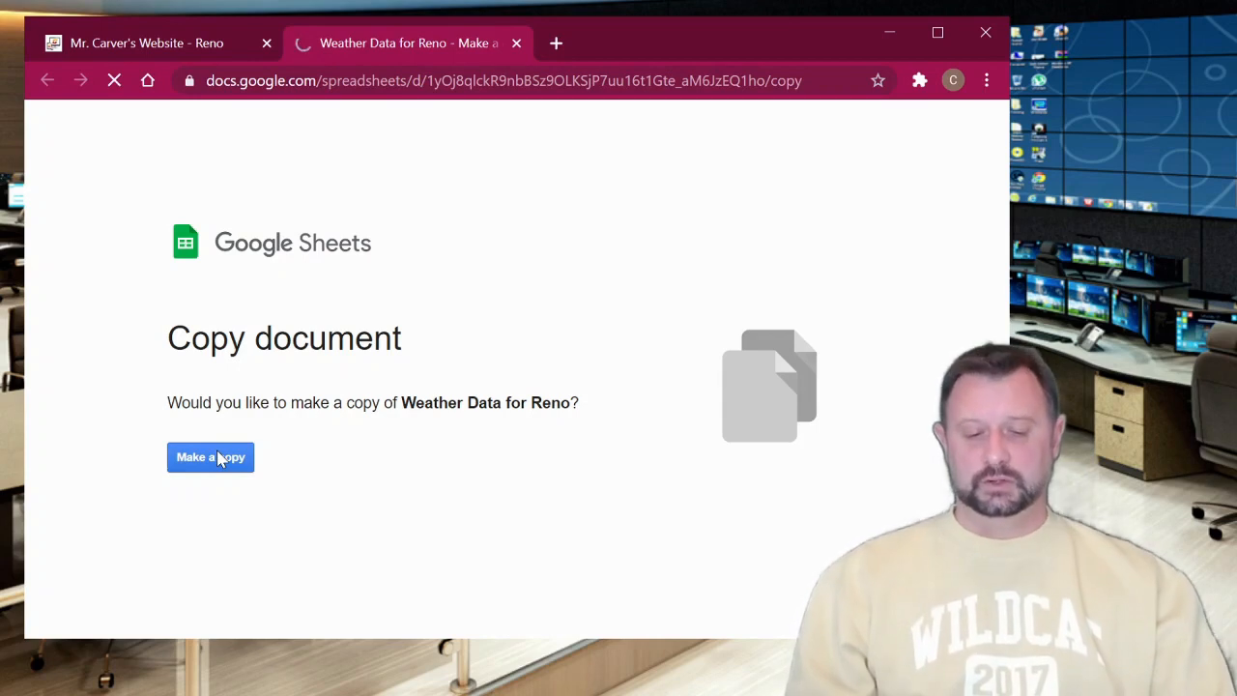
click(209, 456)
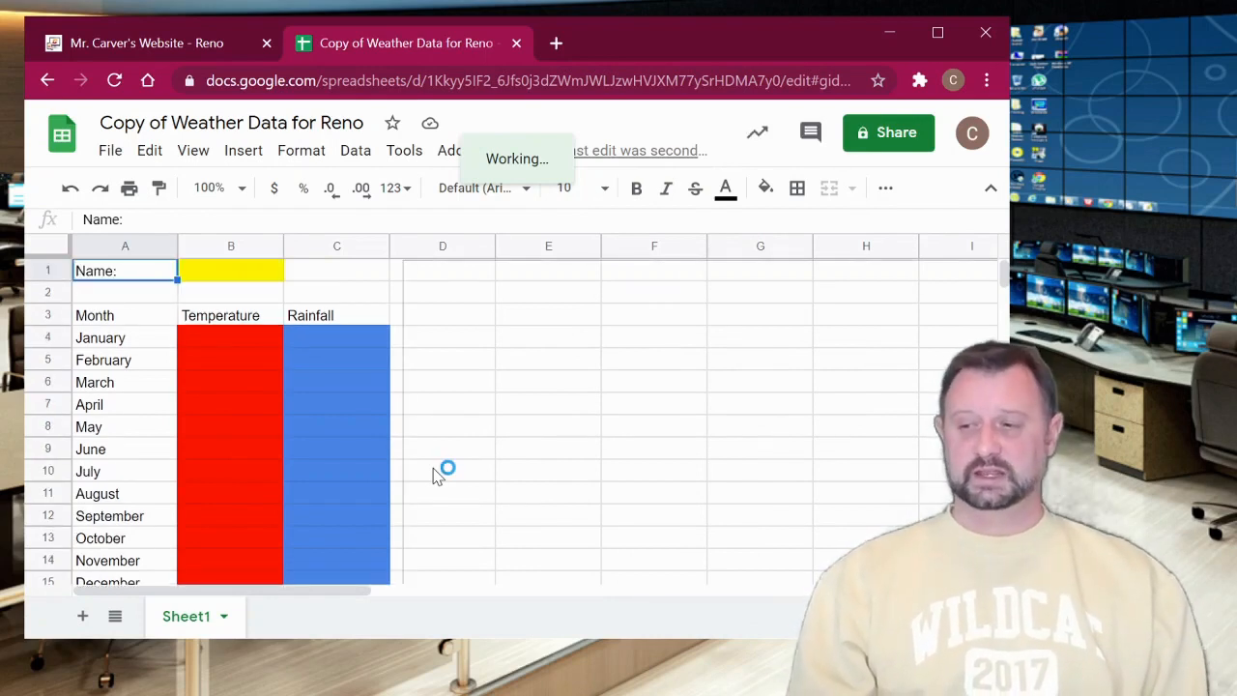
mouse_move(493, 382)
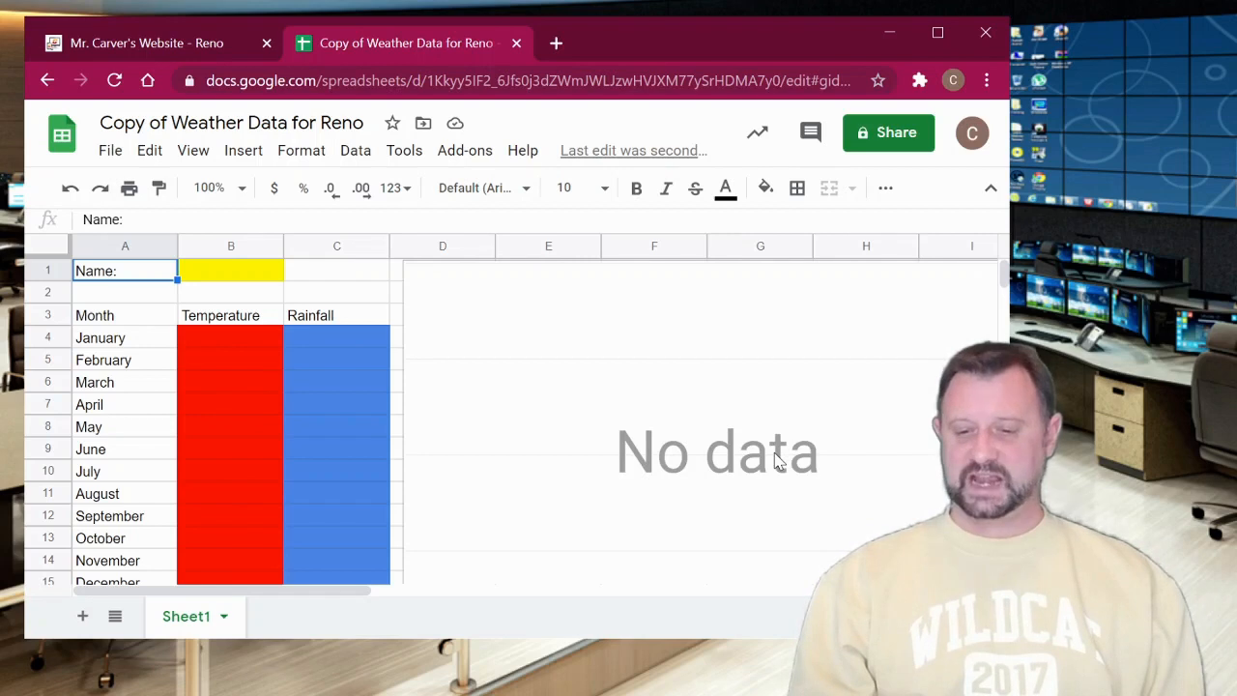
mouse_move(677, 466)
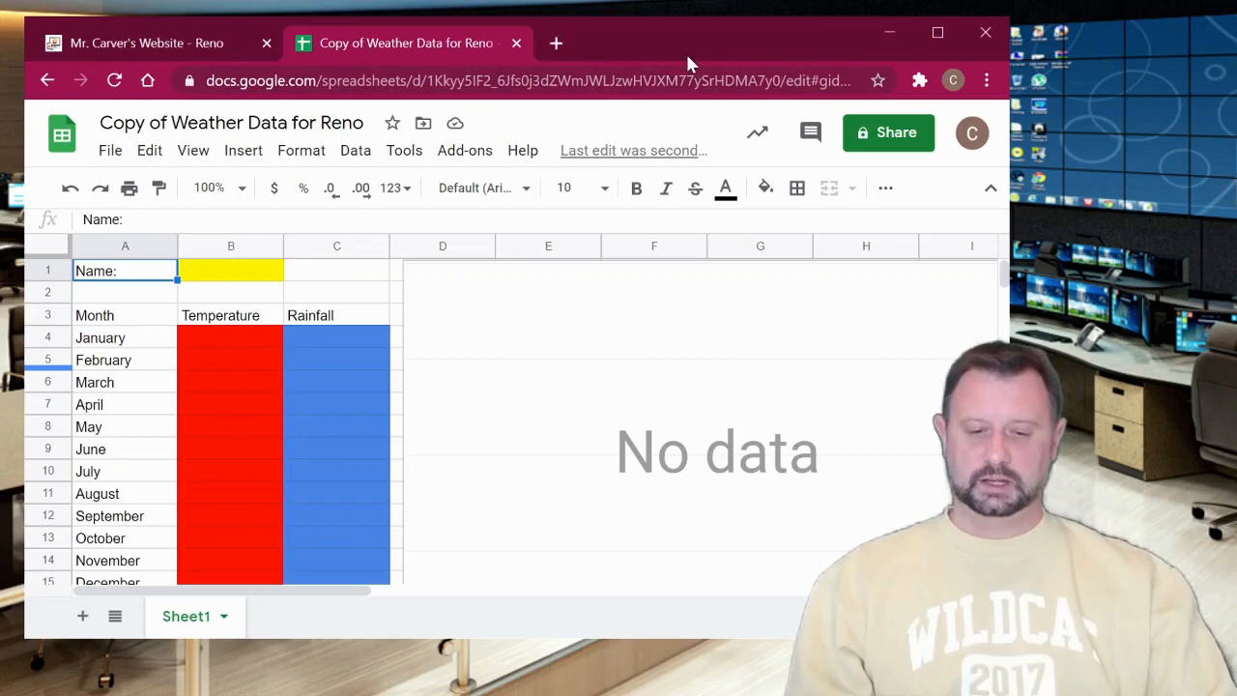
mouse_move(213, 350)
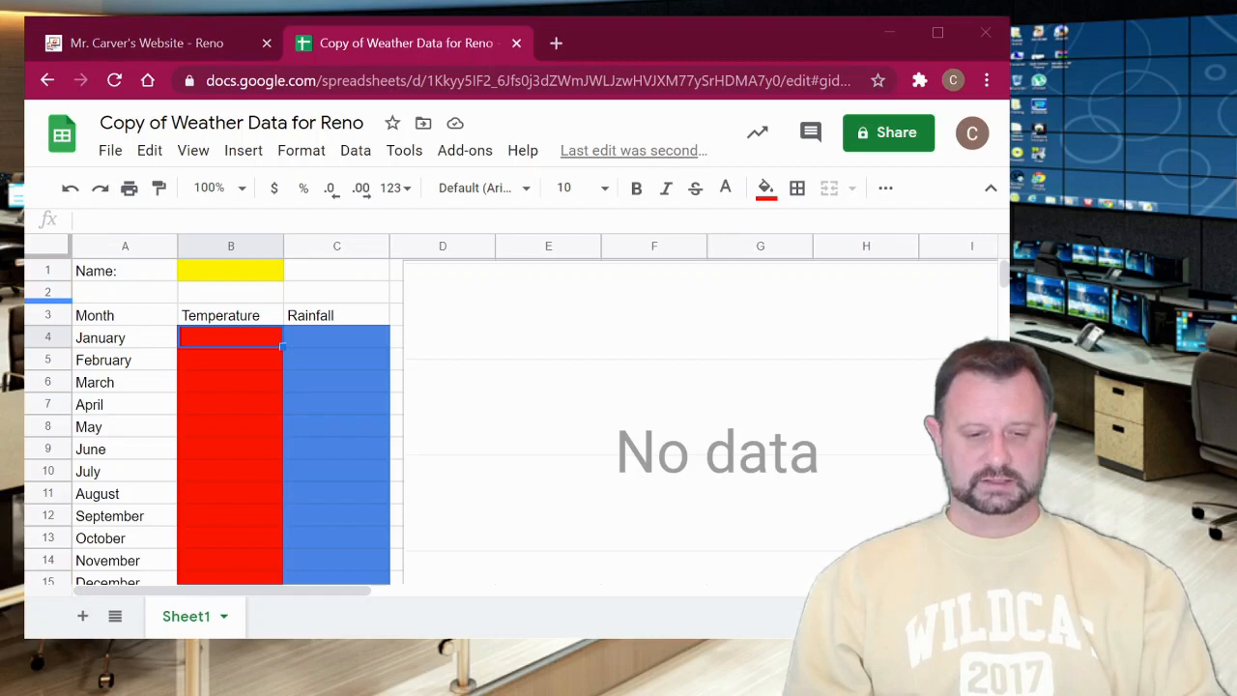
- Enter 46 as January's temperature in cell B4
text(4)
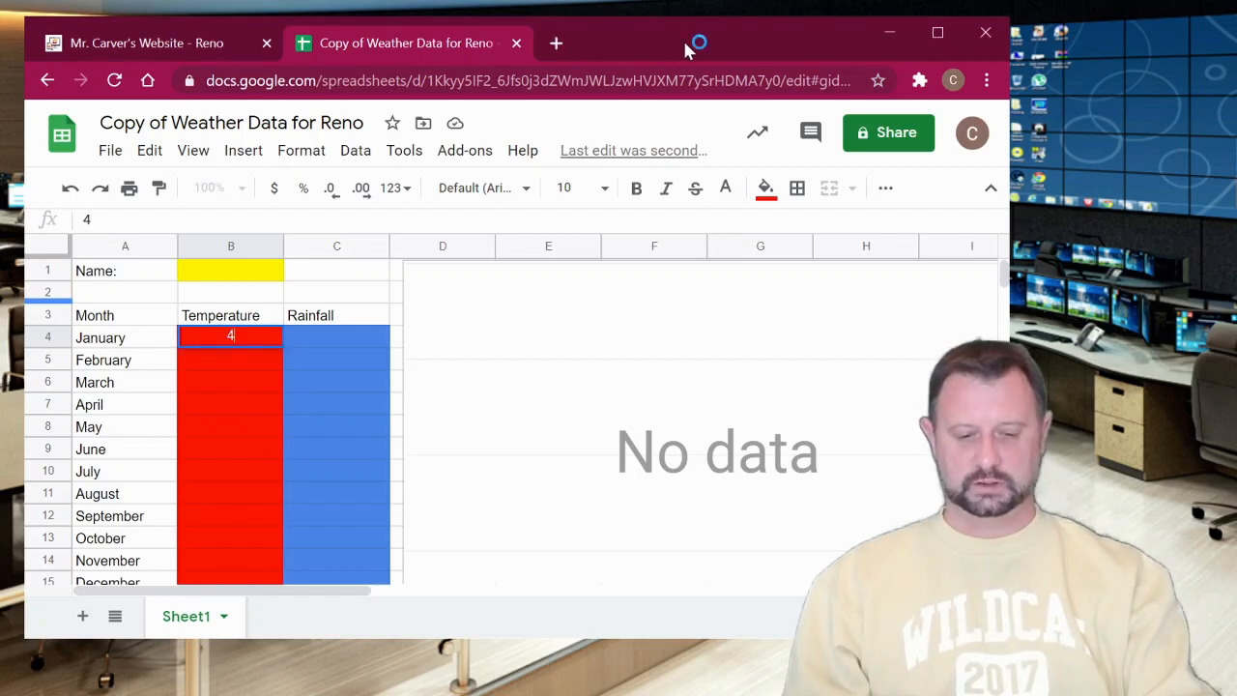
text(6)
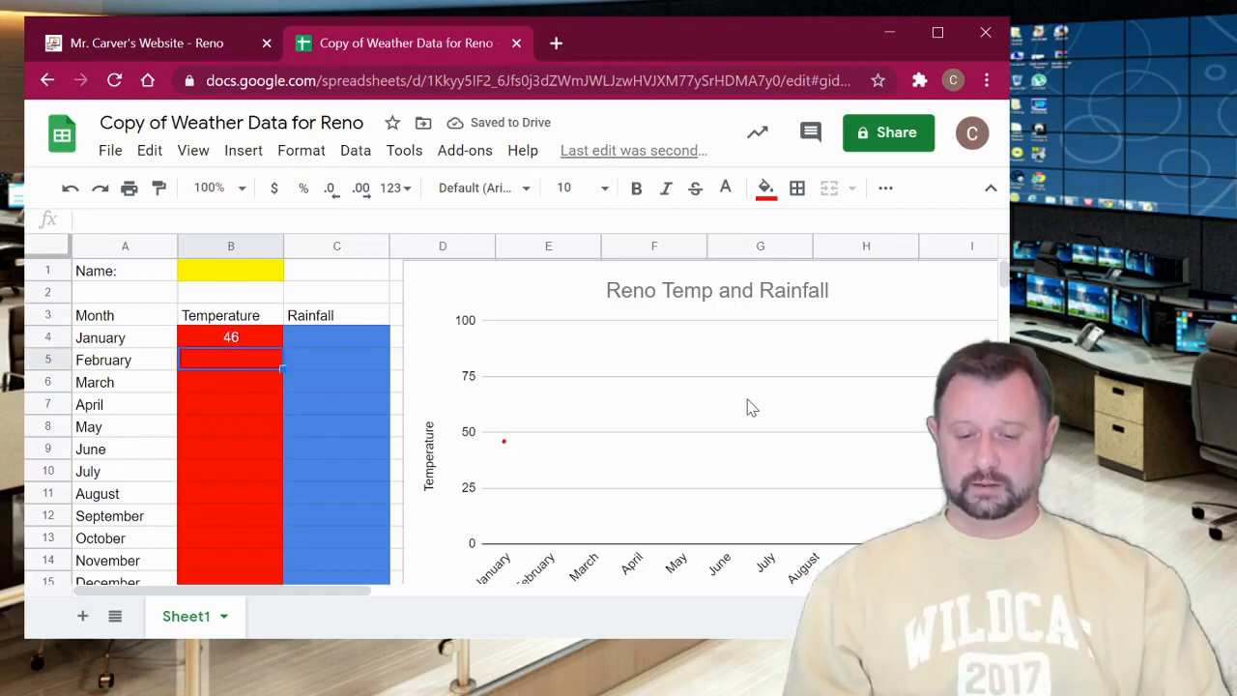
mouse_move(619, 593)
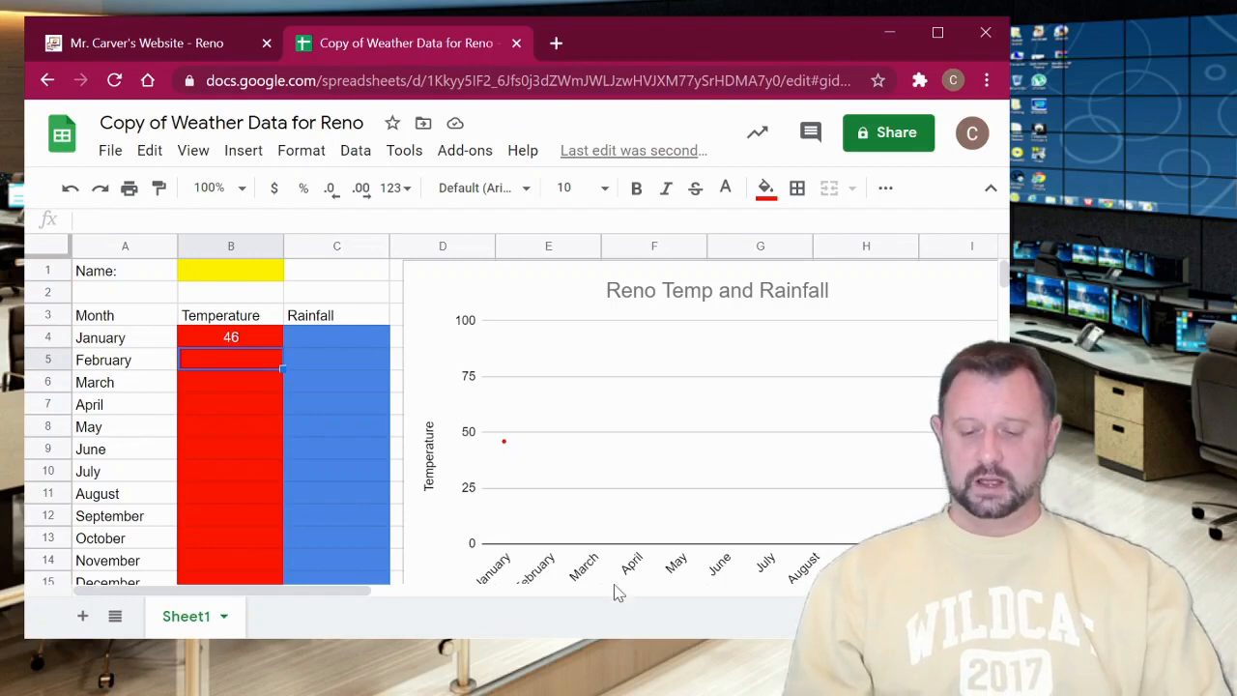
mouse_move(498, 462)
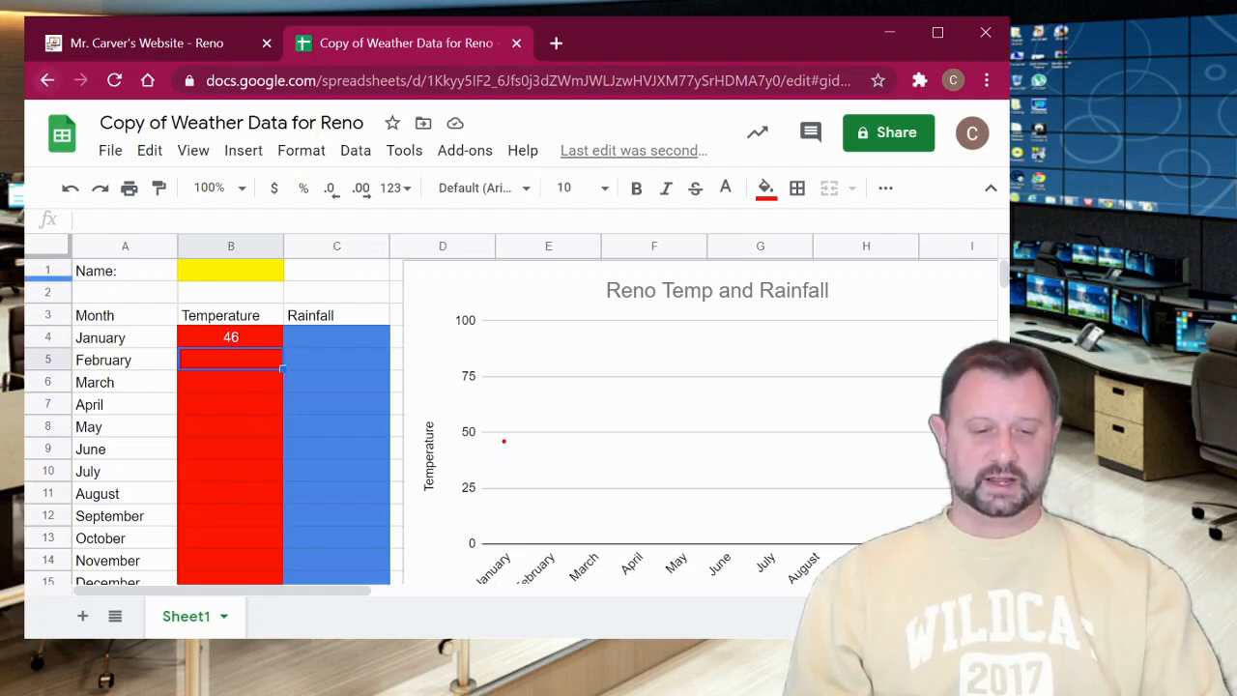
mouse_move(647, 53)
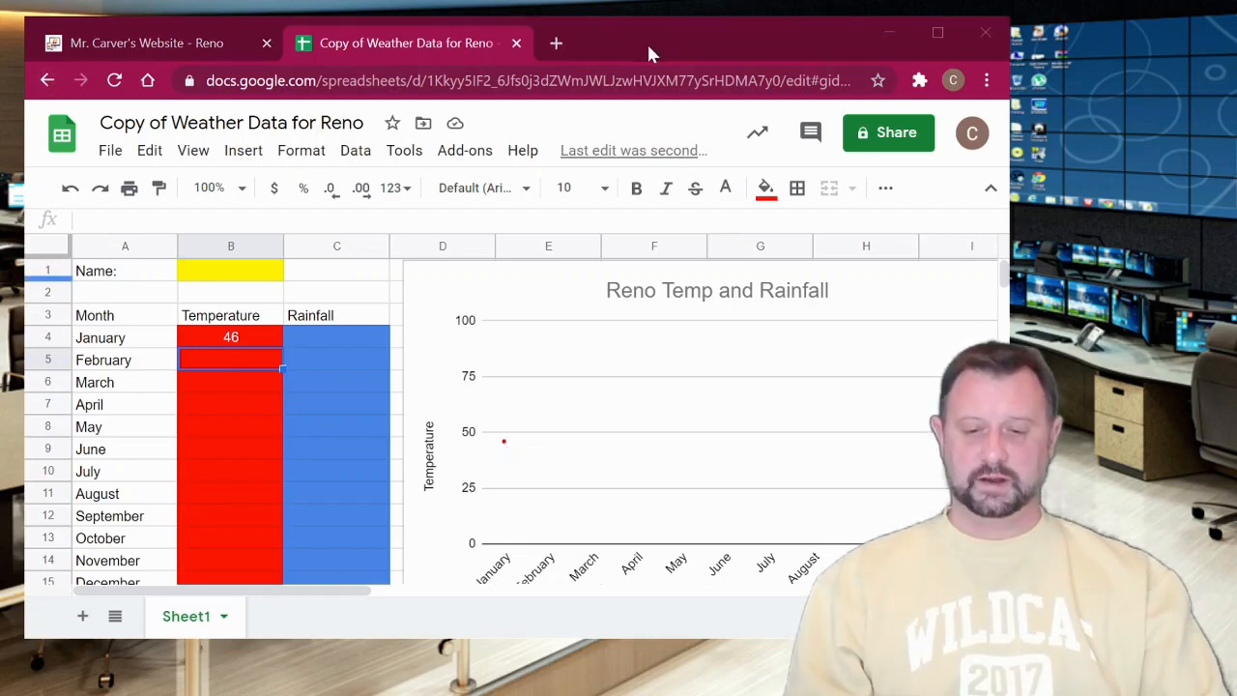
- Enter February–October temperatures (52, 57, 64, 73, 83, 91, 90, 82, 70) in B5:B13
text(52)
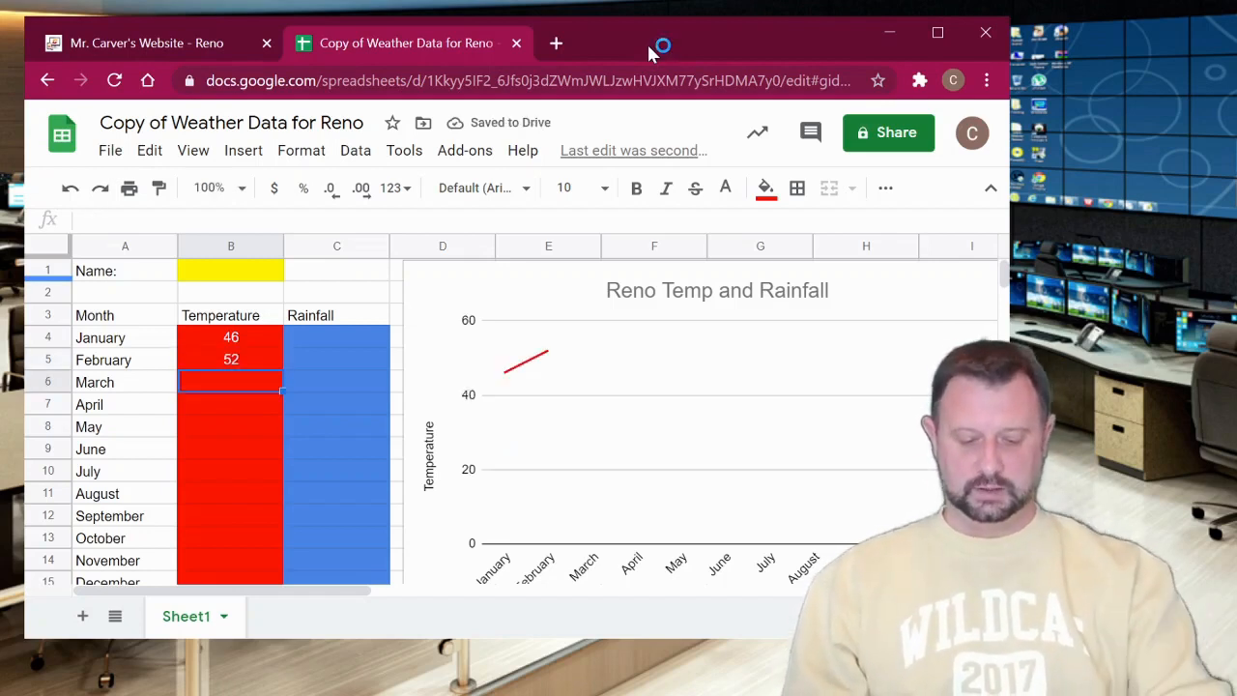
text(57)
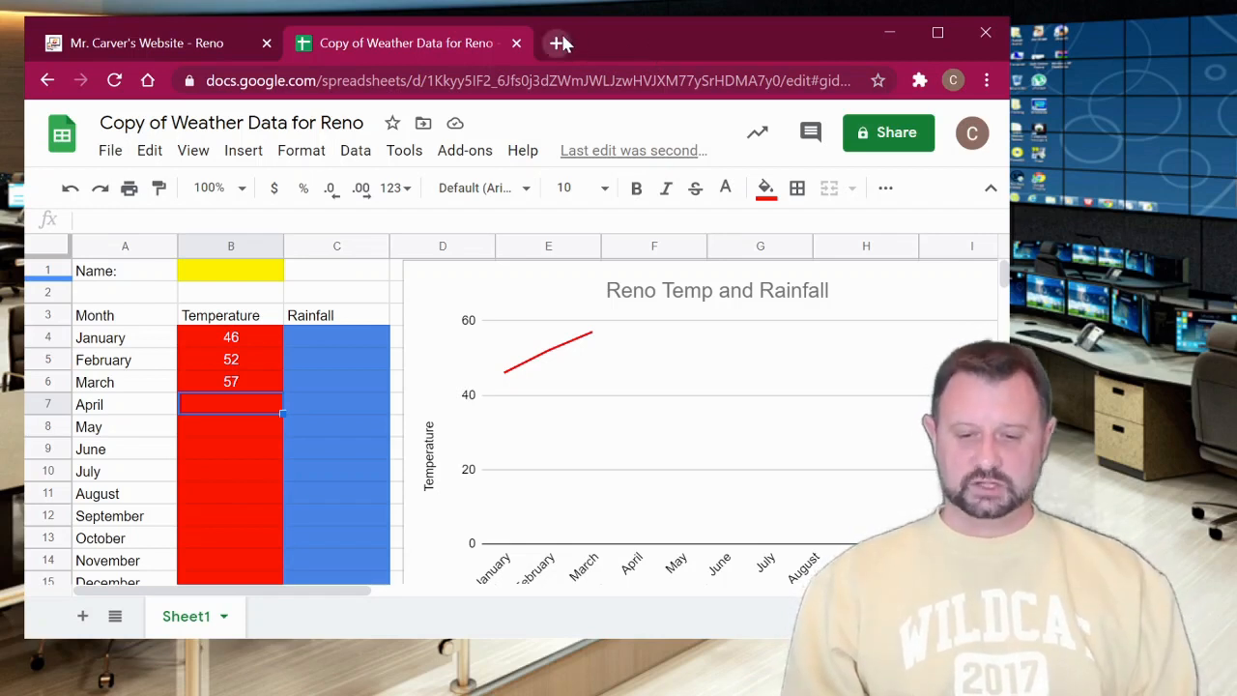
click(561, 42)
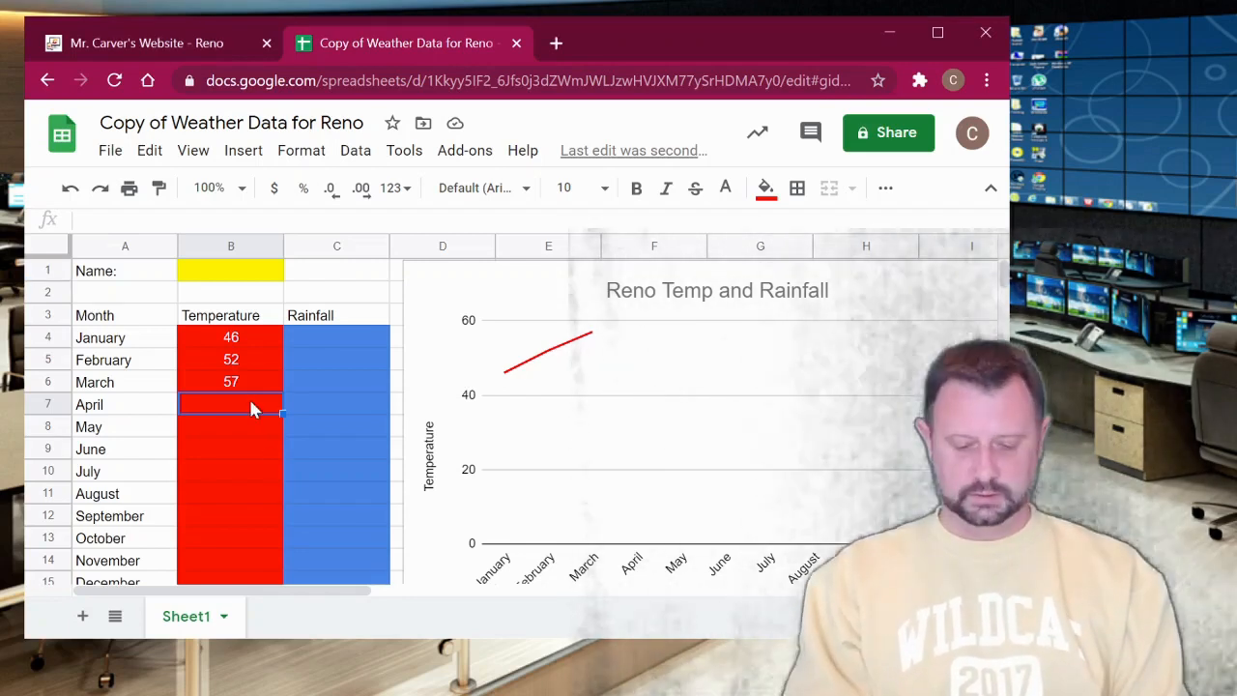
text(83)
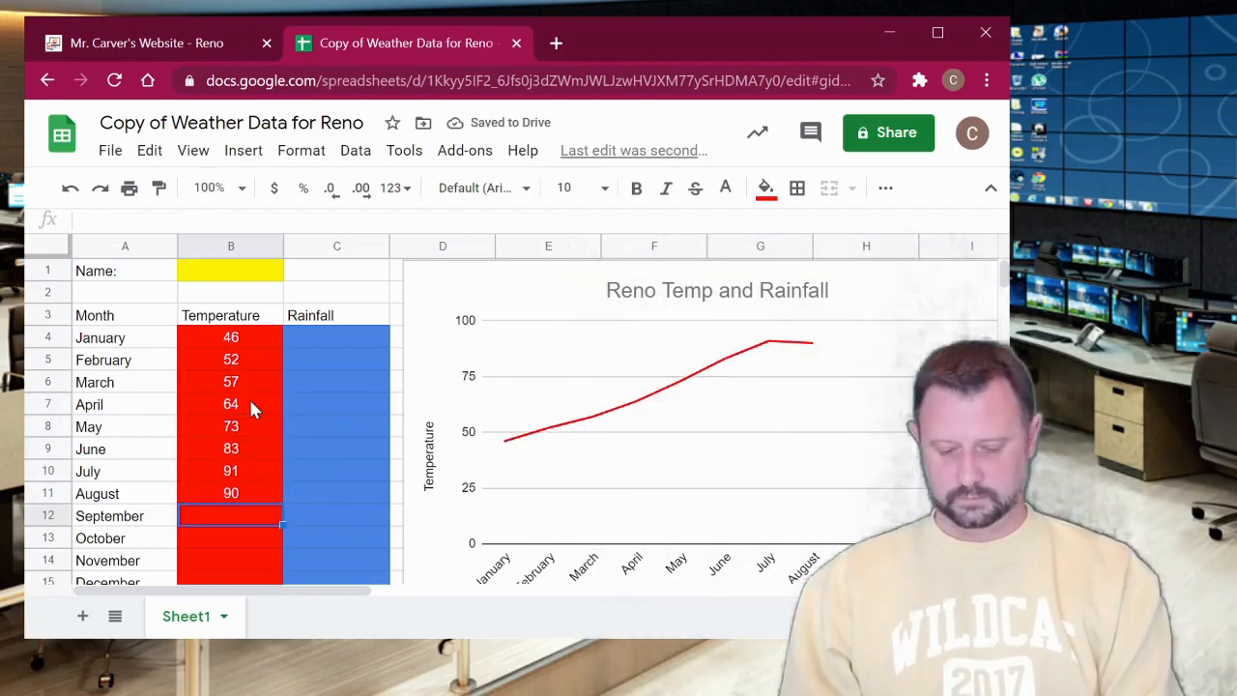
text(70)
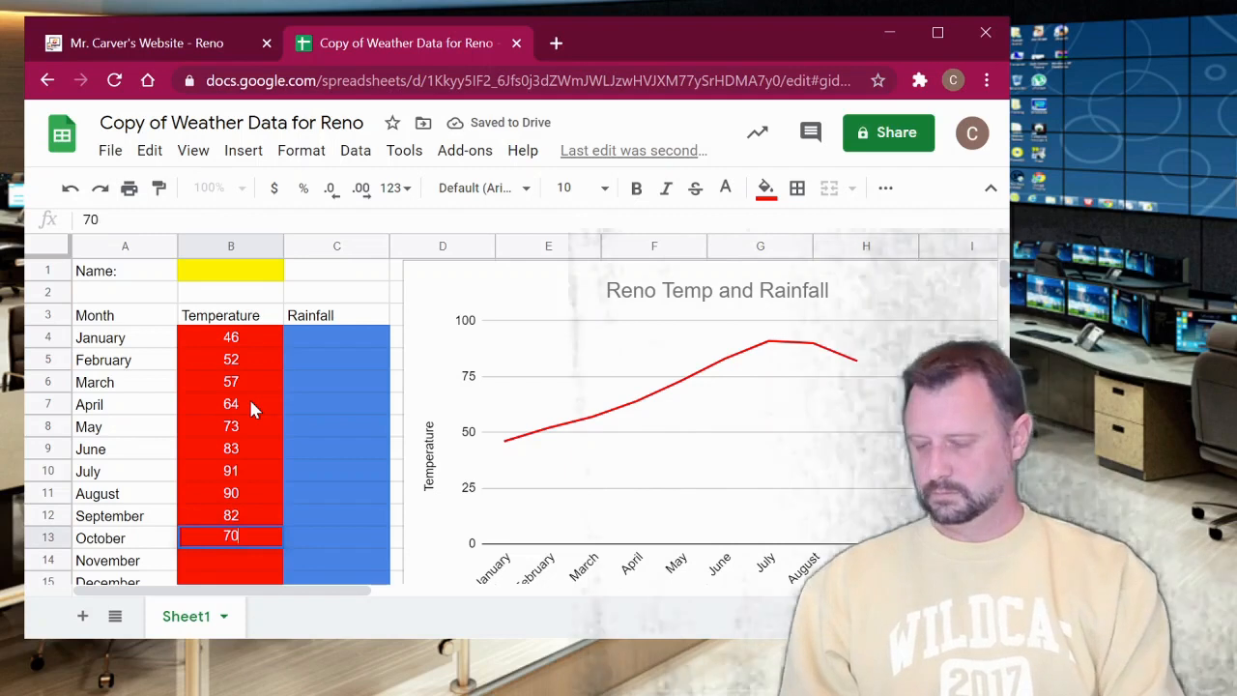
scroll(down, 3)
text(55)
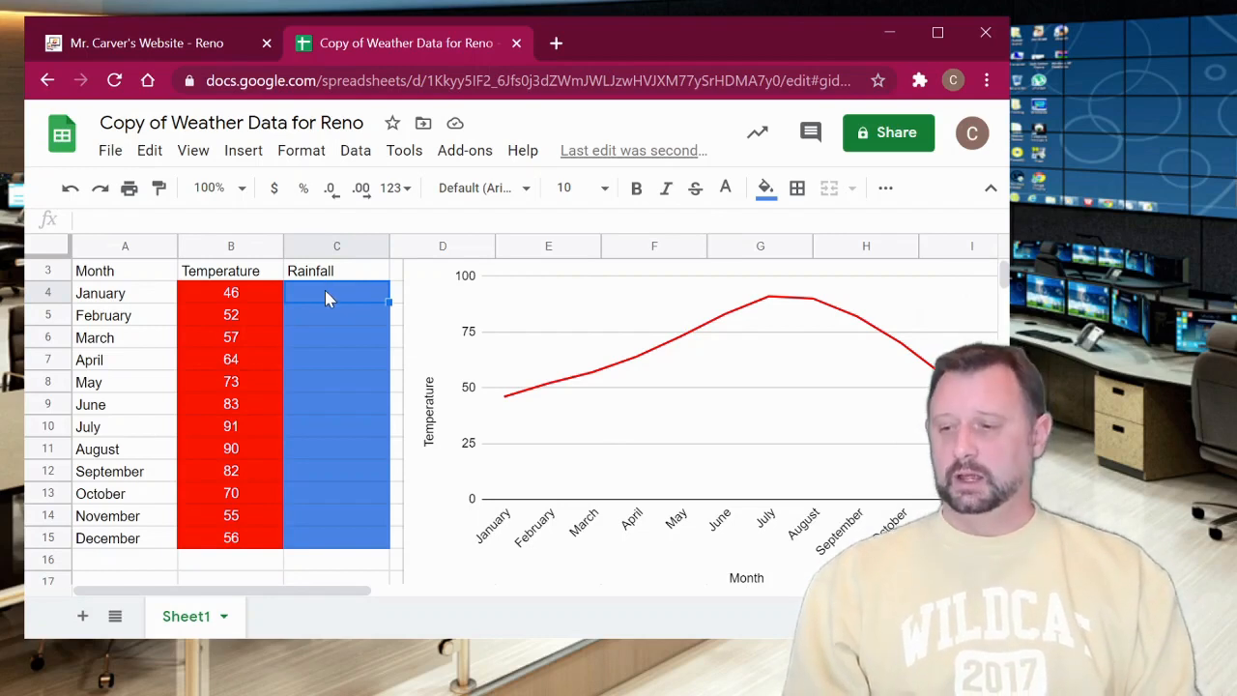
- Begin entering January's rainfall 1.06 in cell C4
text(1)
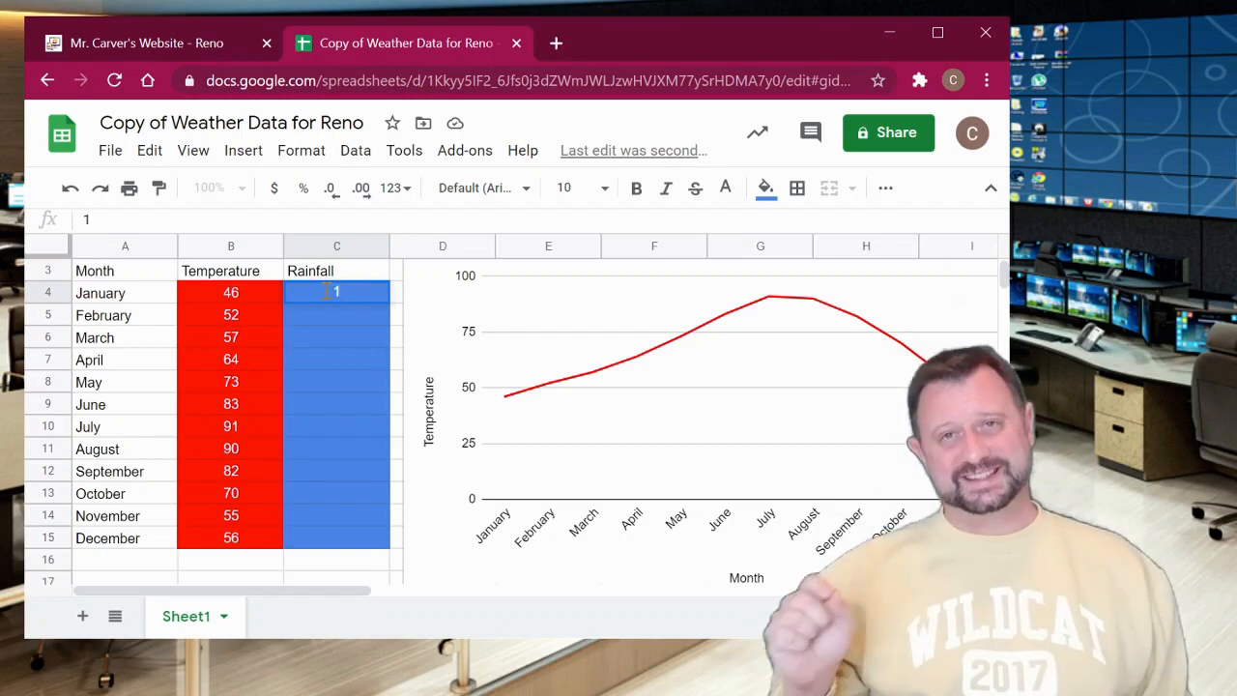
text(.06)
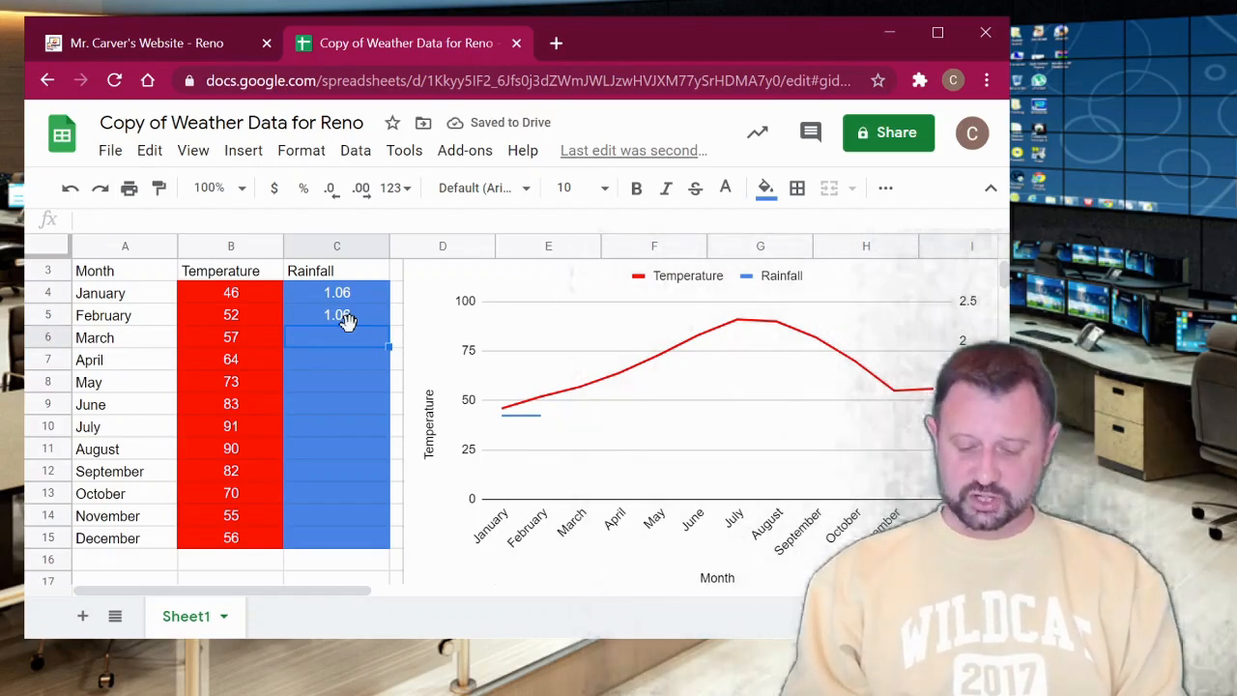
- Enter the March–November rainfall values (0.8, 0, 0.42, …) in C6:C14 and reselect a cell to correct
text(0.86)
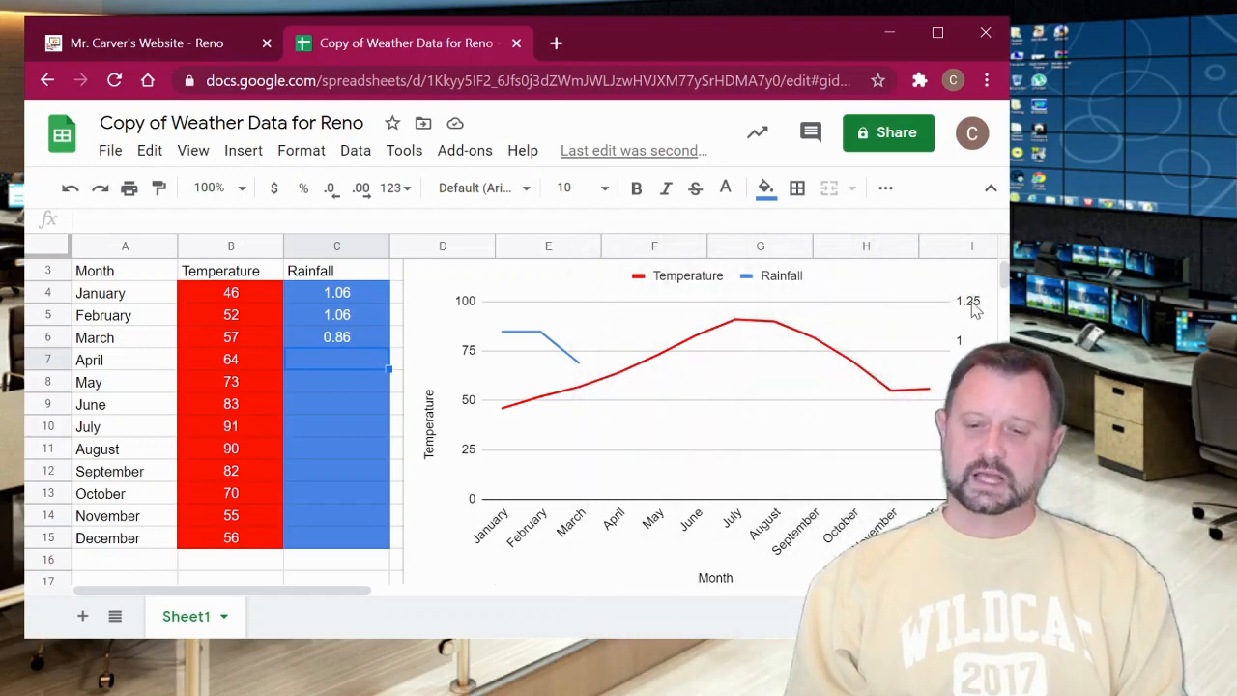
mouse_move(448, 489)
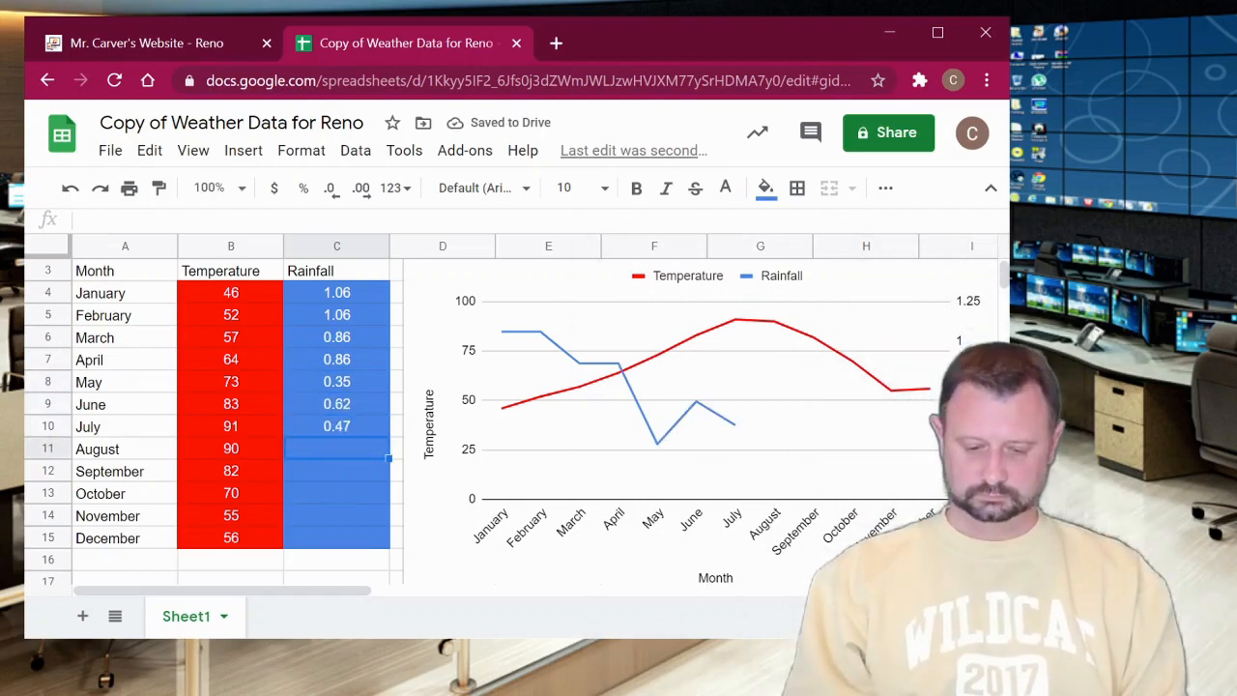
text(0)
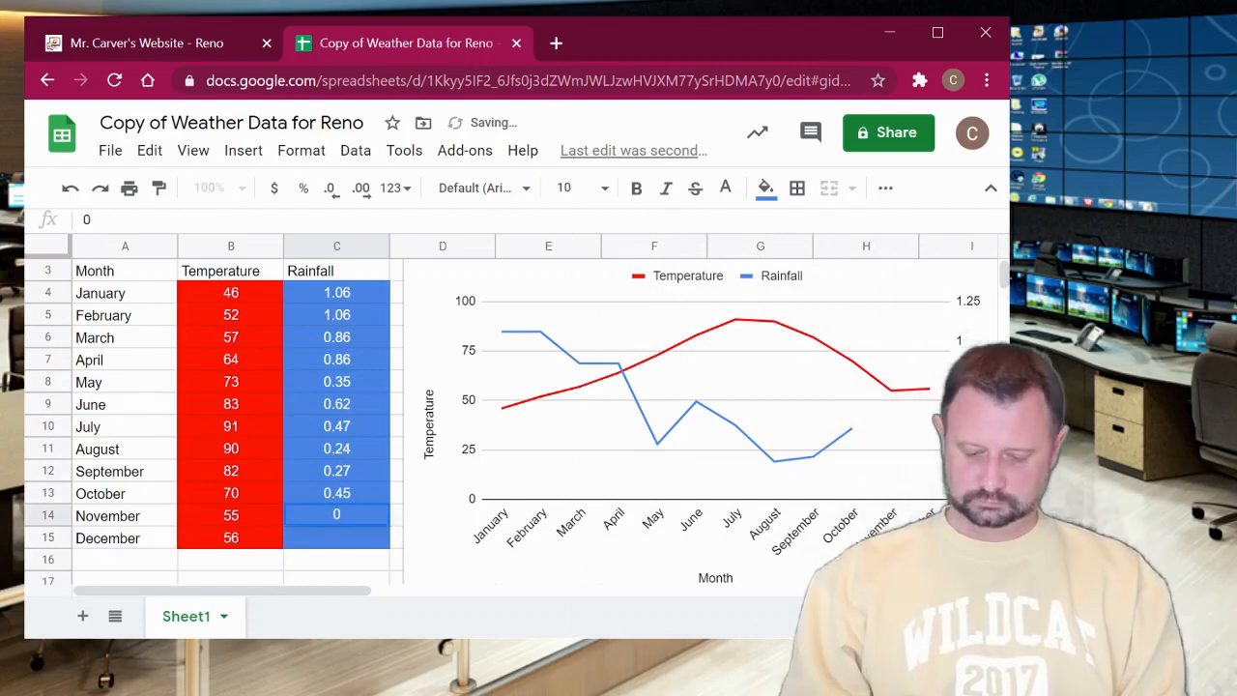
text(0.42)
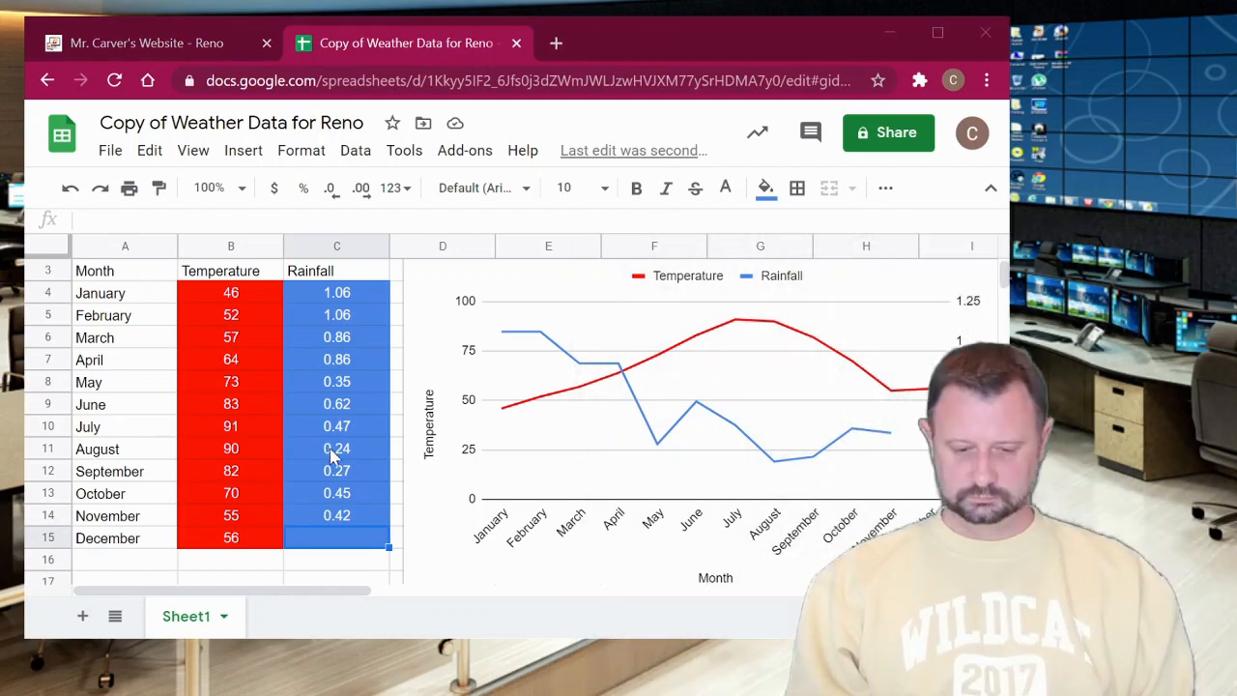
click(336, 357)
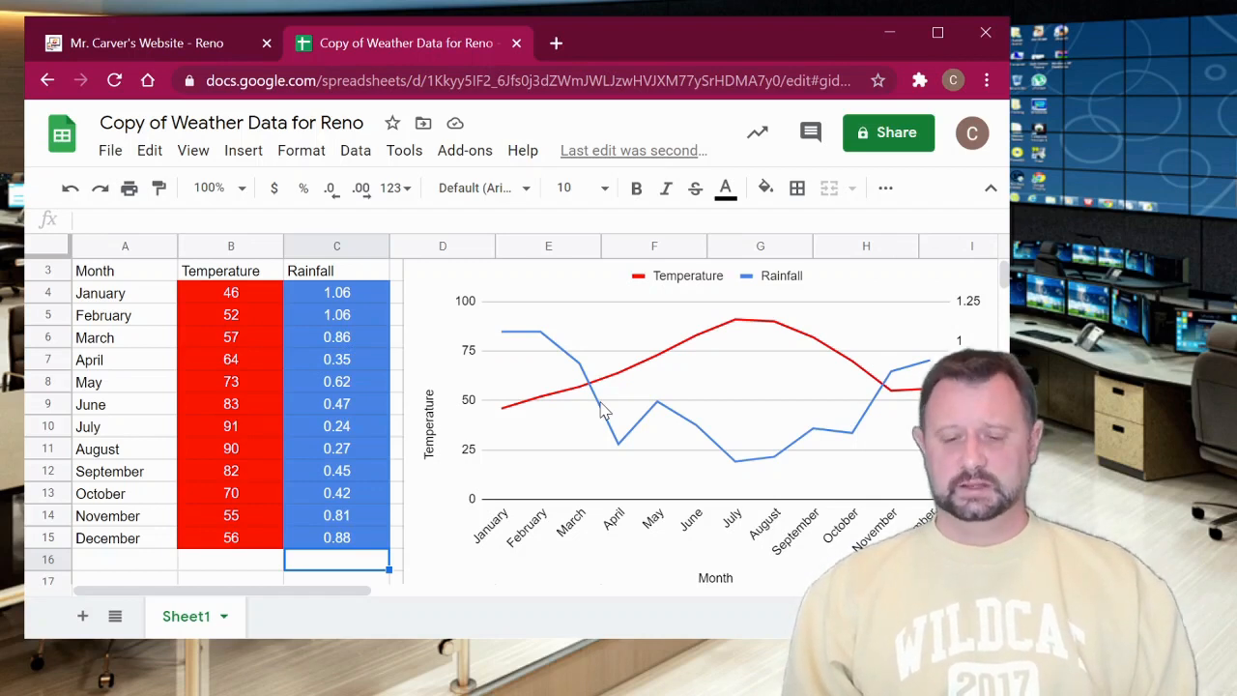
mouse_move(507, 416)
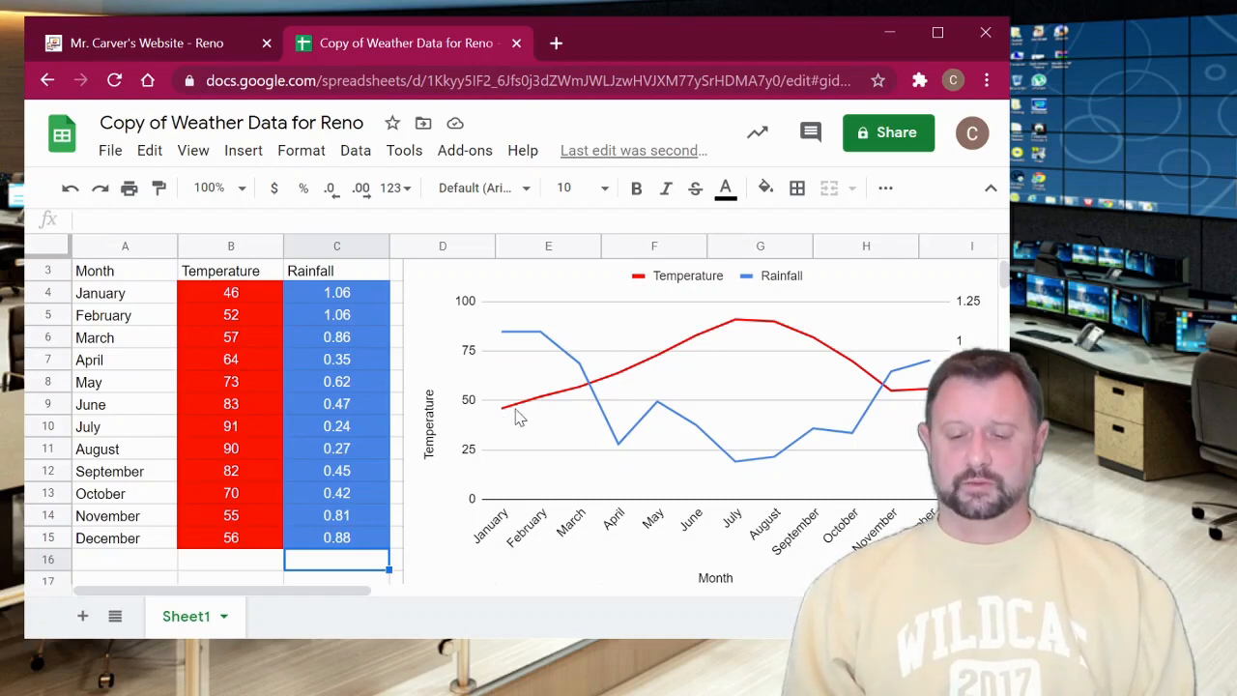
mouse_move(713, 329)
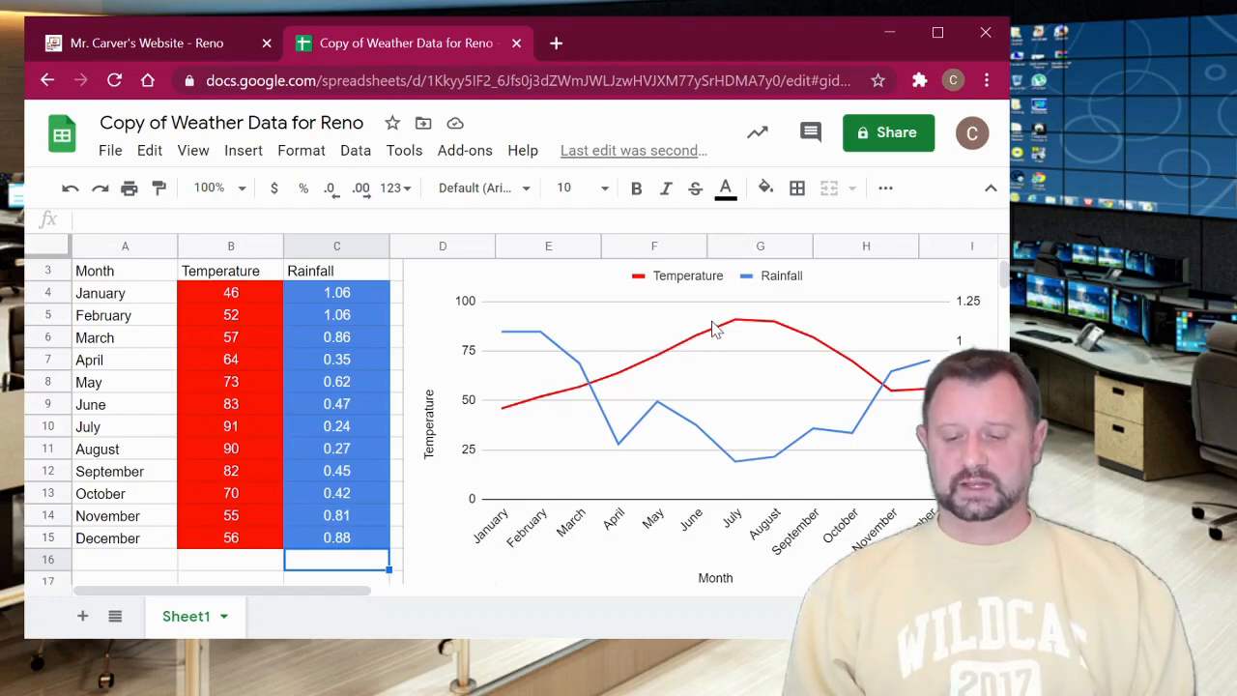
mouse_move(866, 358)
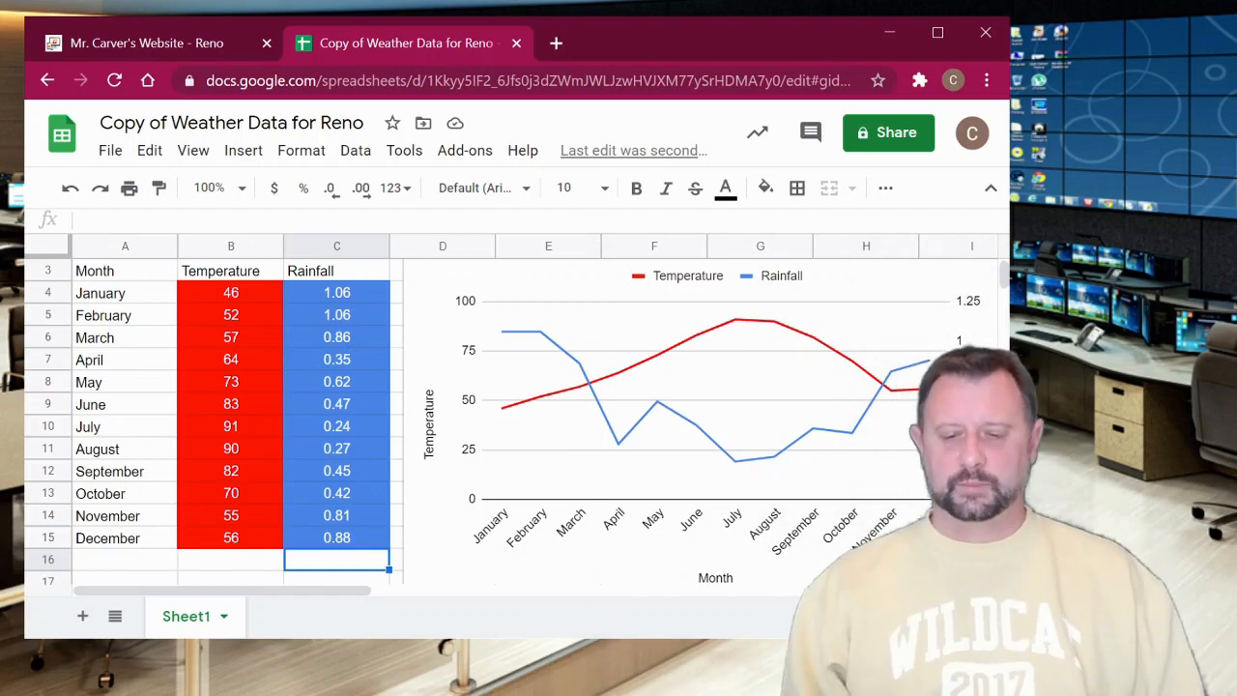
mouse_move(502, 333)
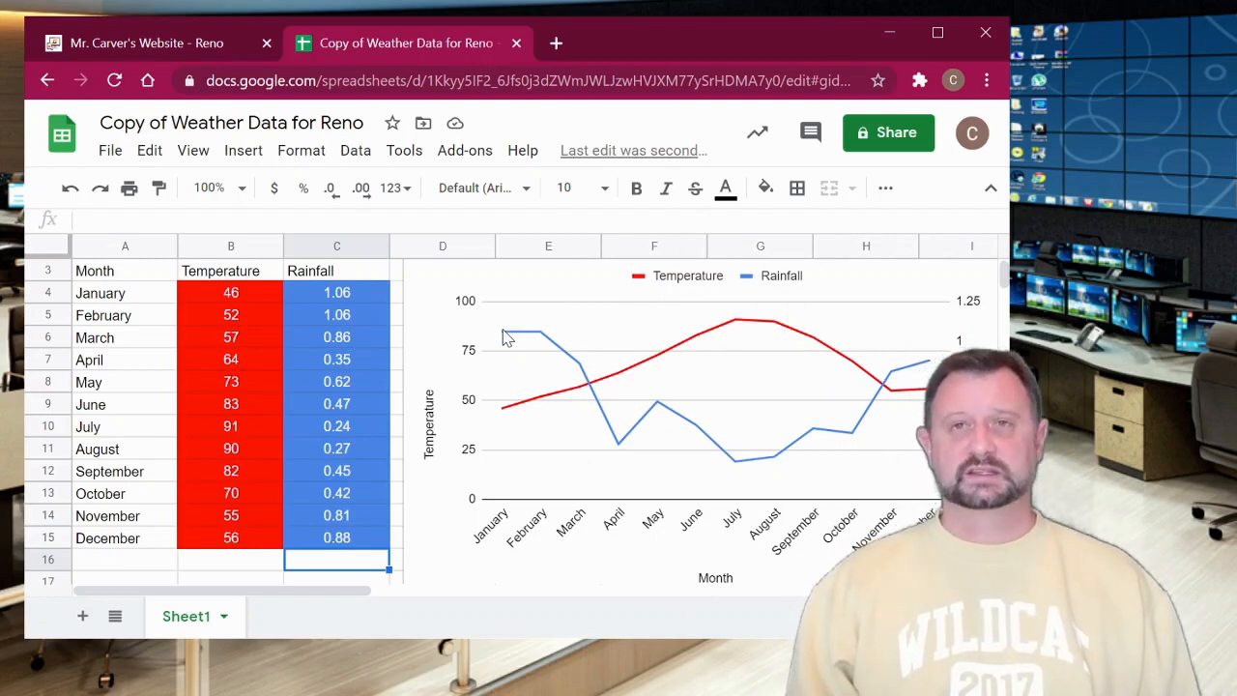
mouse_move(518, 321)
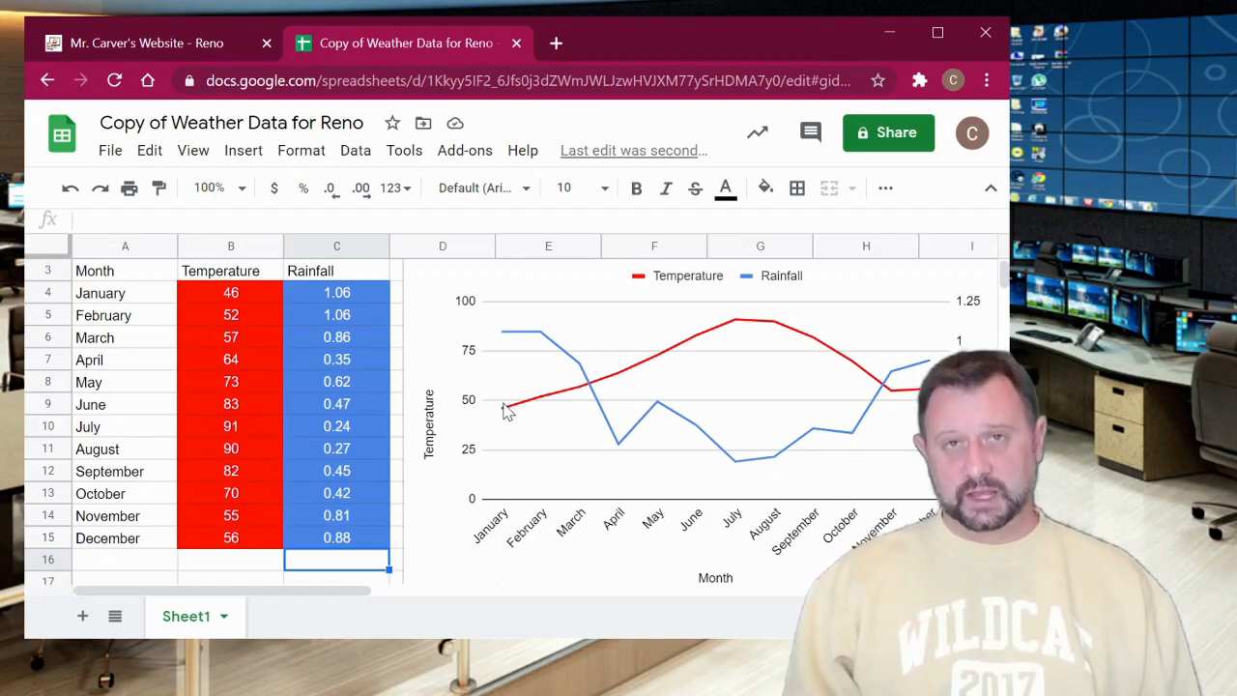
mouse_move(750, 328)
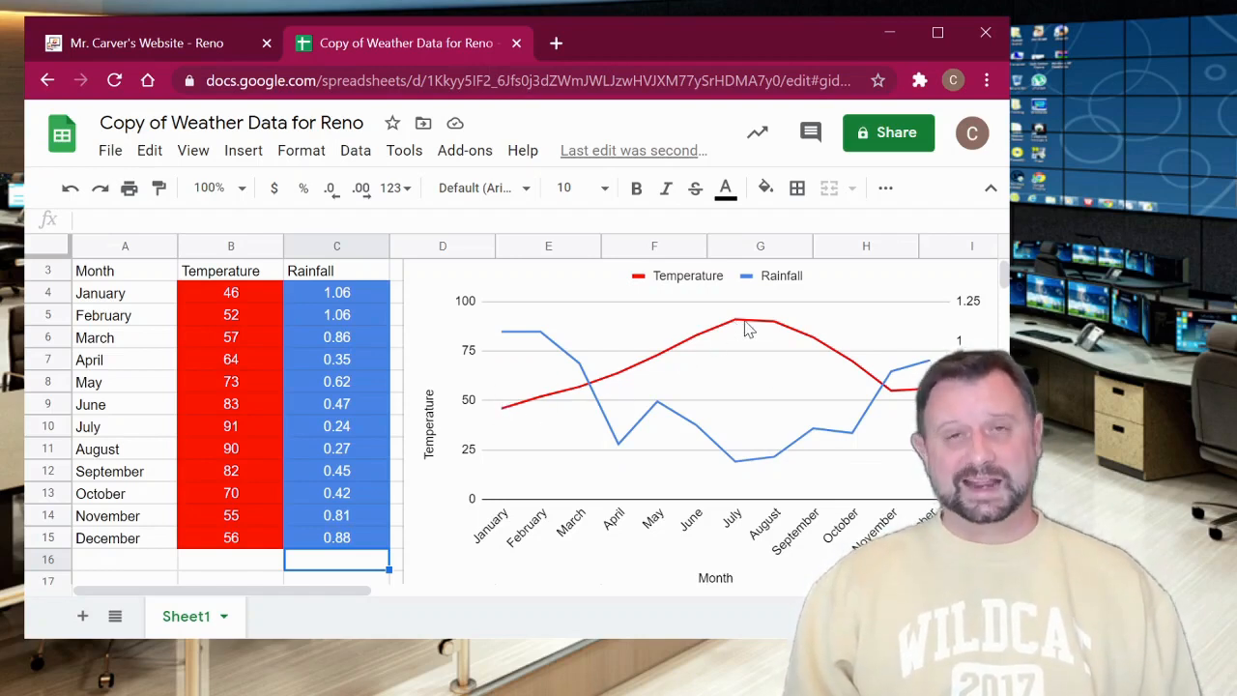
mouse_move(737, 483)
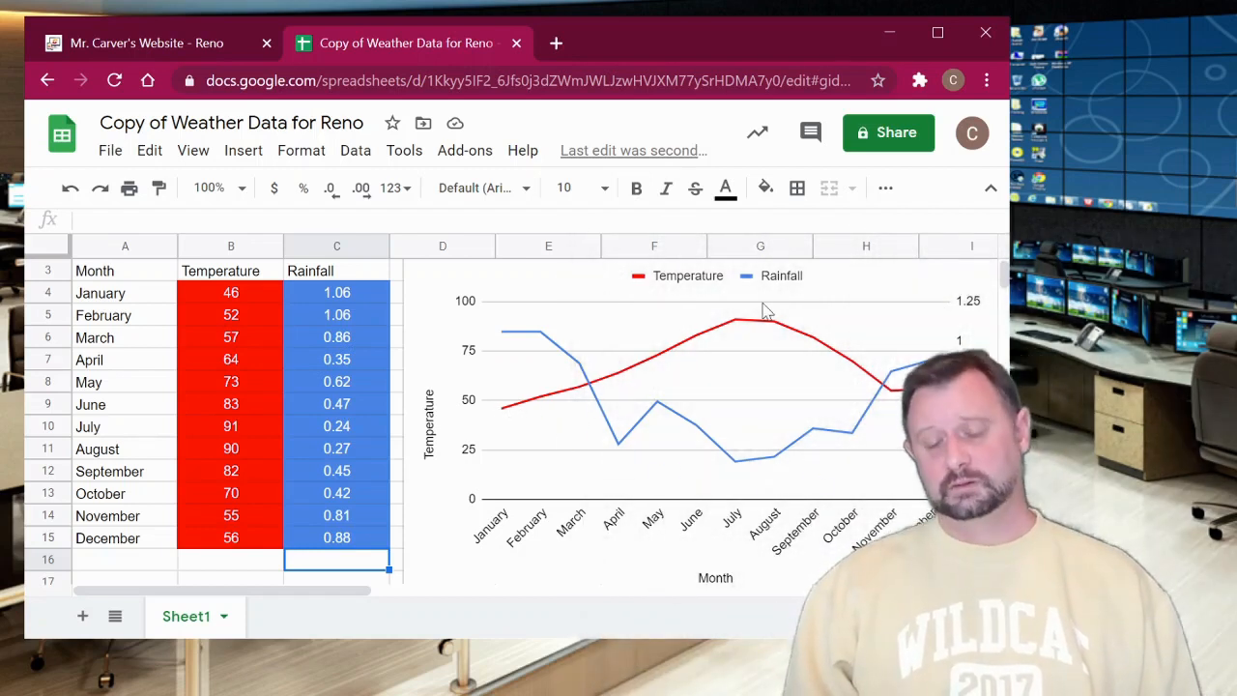
mouse_move(738, 435)
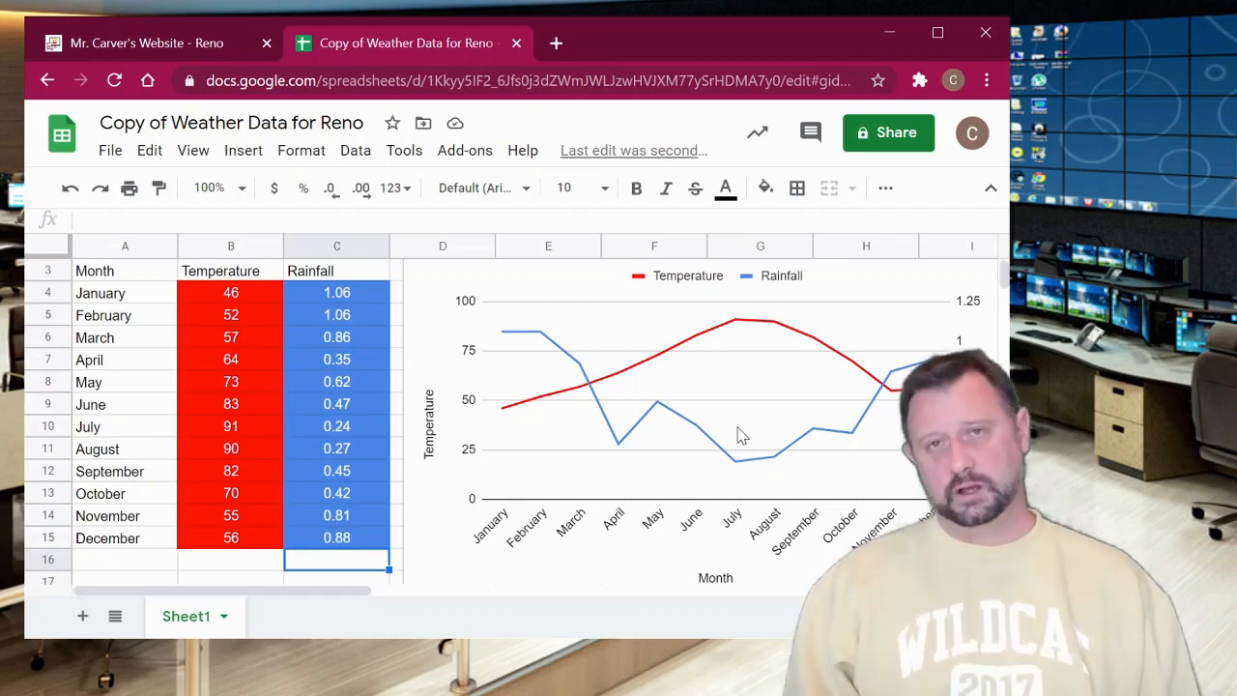
mouse_move(747, 580)
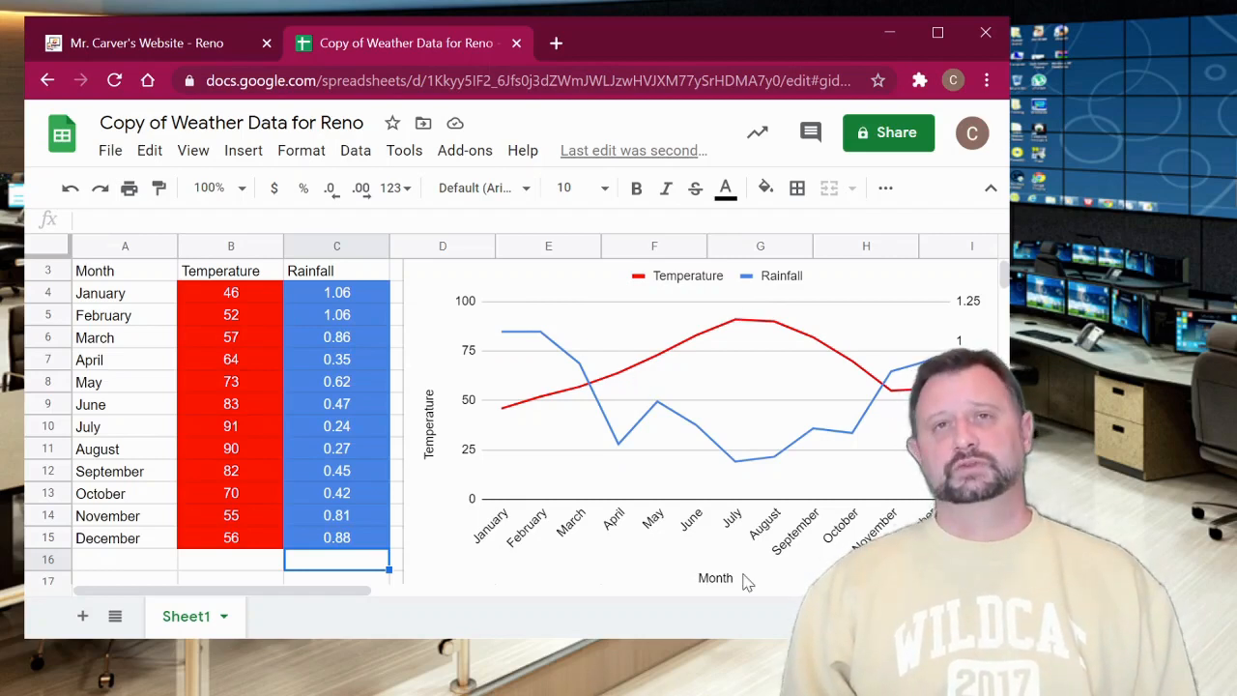